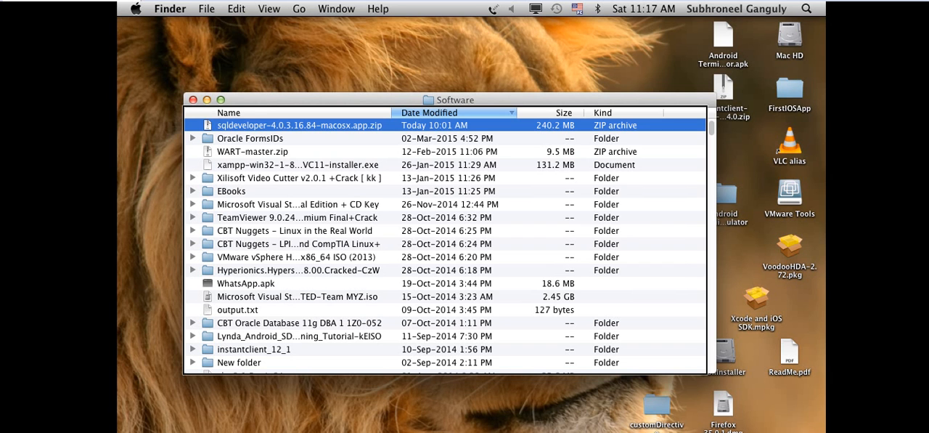
mouse_move(263, 103)
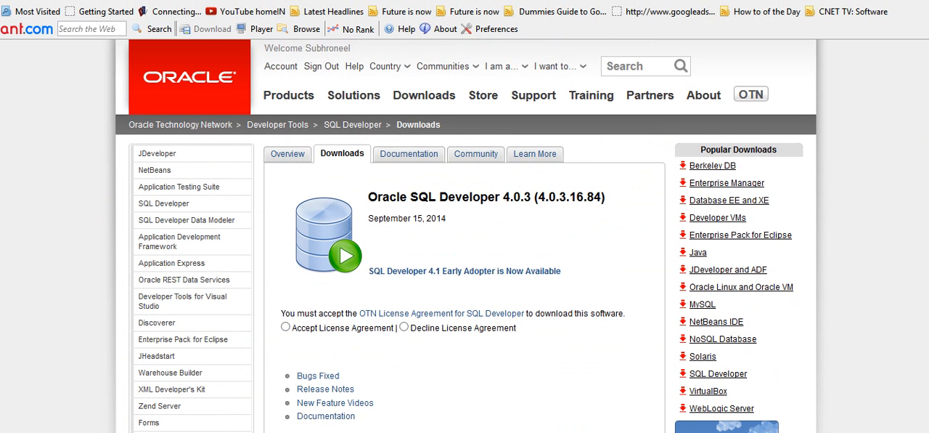
Accept the SQL Developer license agreement and start the Mac OS X download
scroll(down, 3)
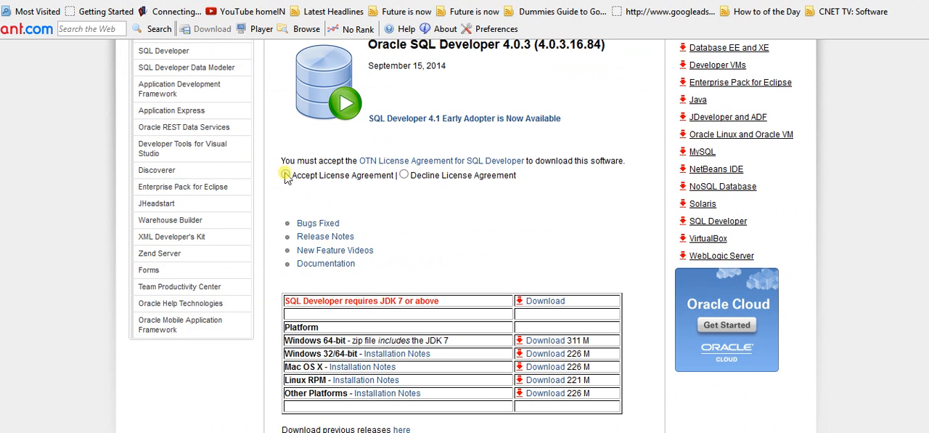
click(287, 174)
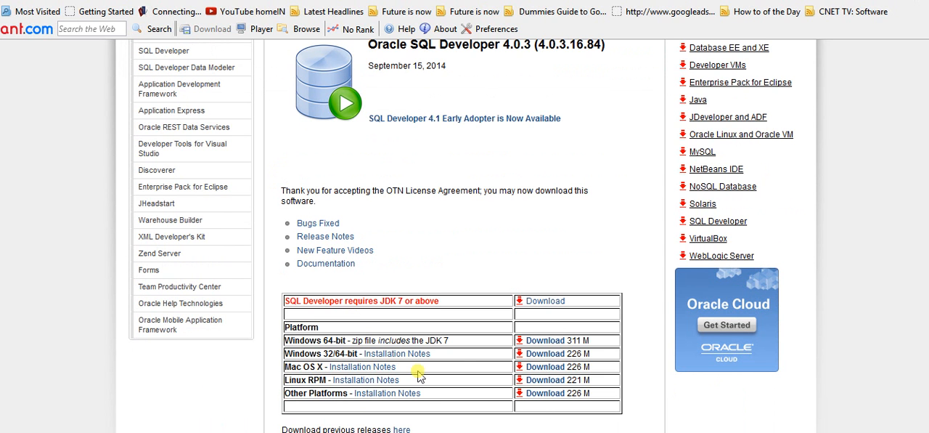
mouse_move(543, 366)
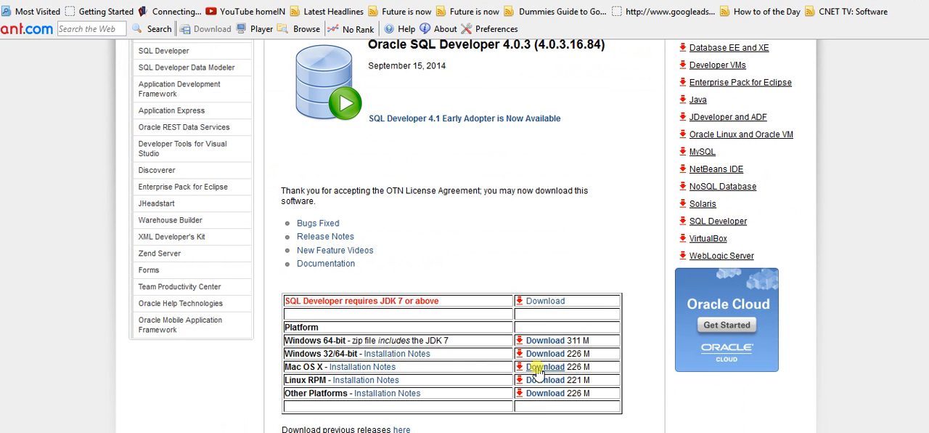
click(544, 366)
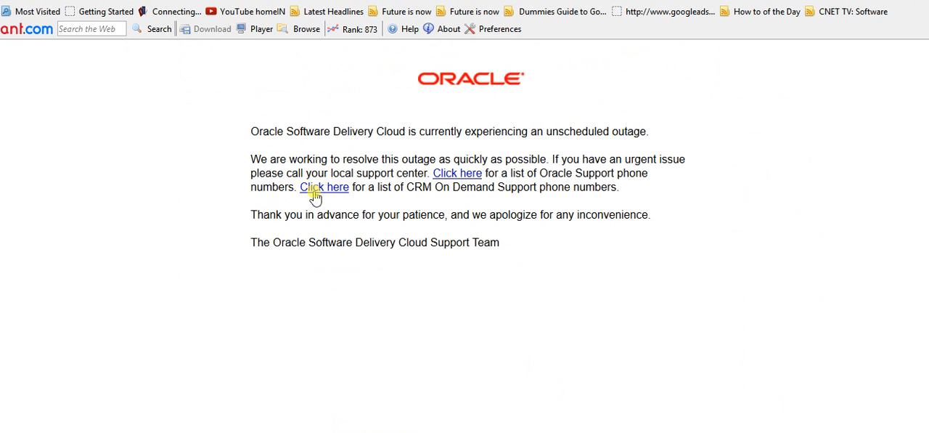
mouse_move(383, 152)
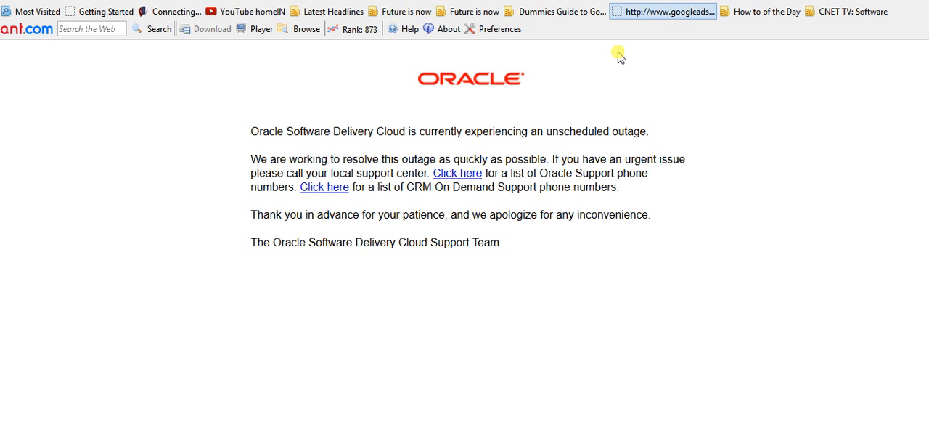
mouse_move(569, 4)
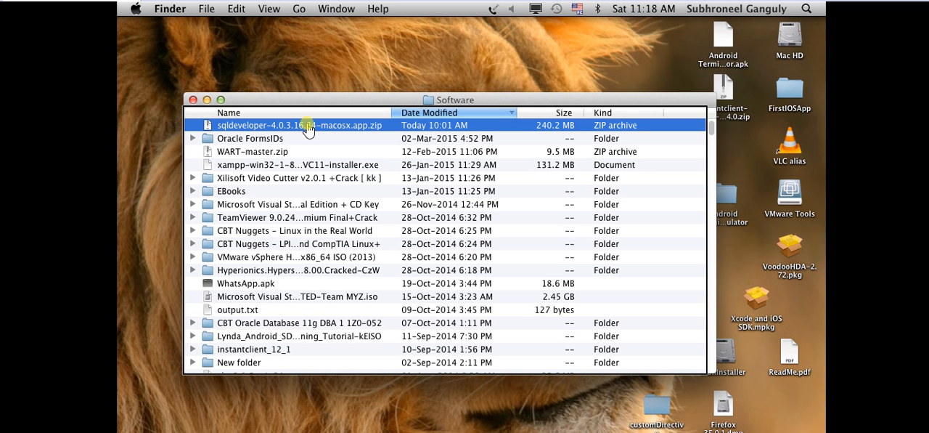
mouse_move(313, 129)
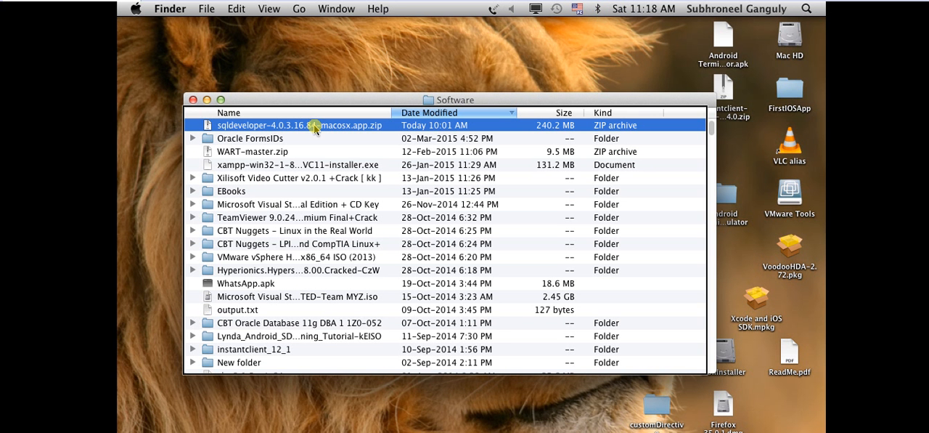
mouse_move(312, 128)
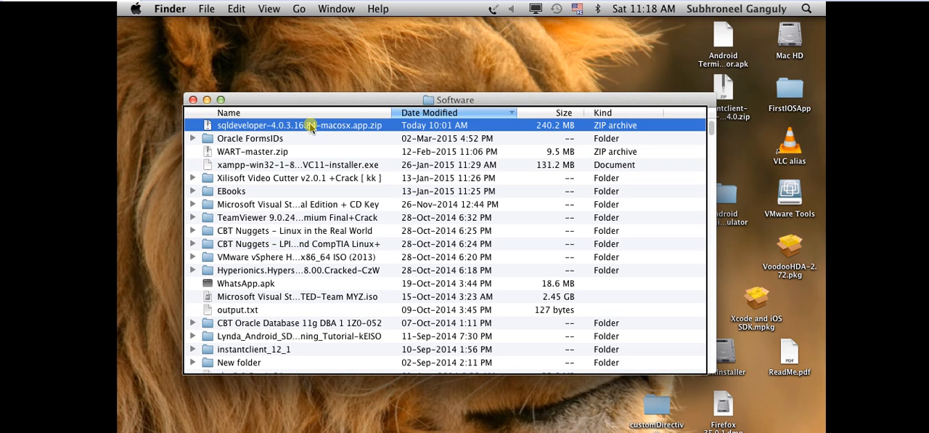
Extract the downloaded sqldeveloper zip into the SQLDeveloper application in Downloads
right_click(317, 125)
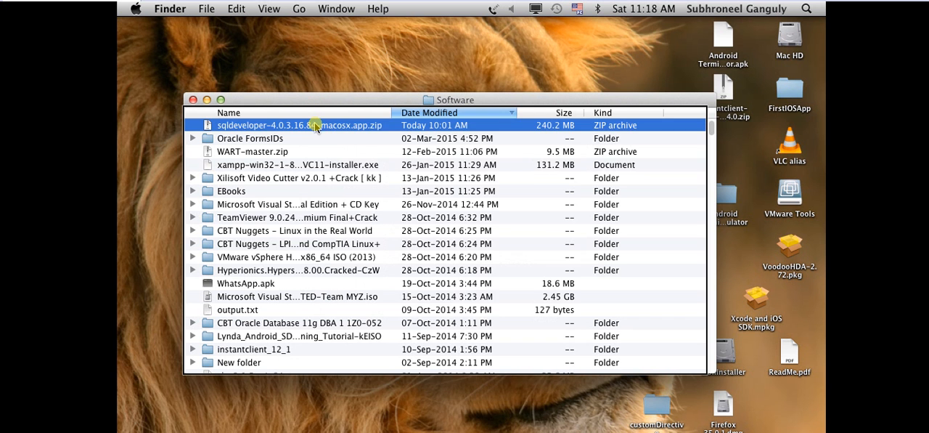
mouse_move(333, 131)
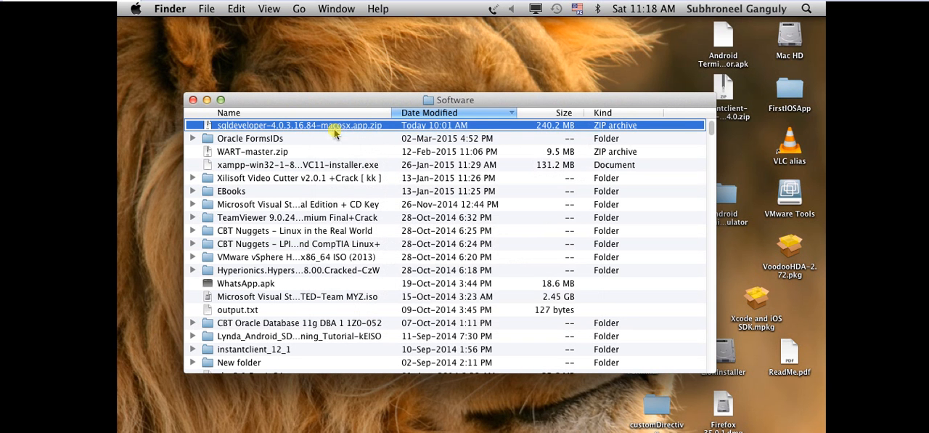
double_click(297, 125)
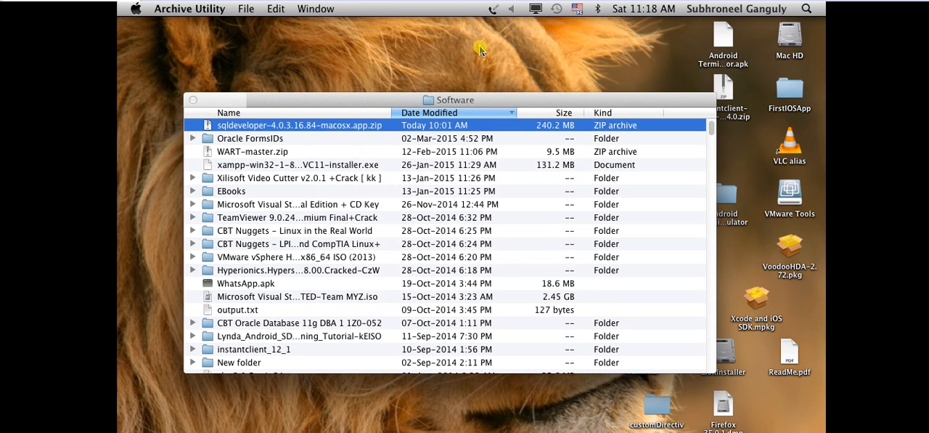
double_click(298, 125)
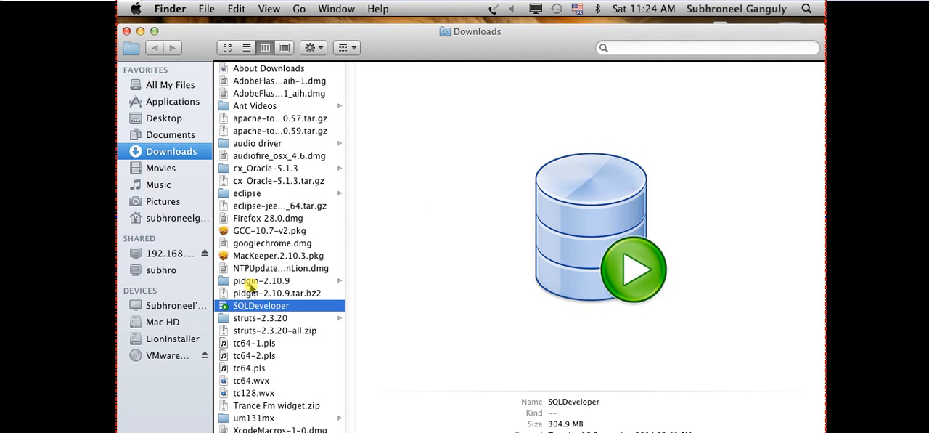
mouse_move(239, 304)
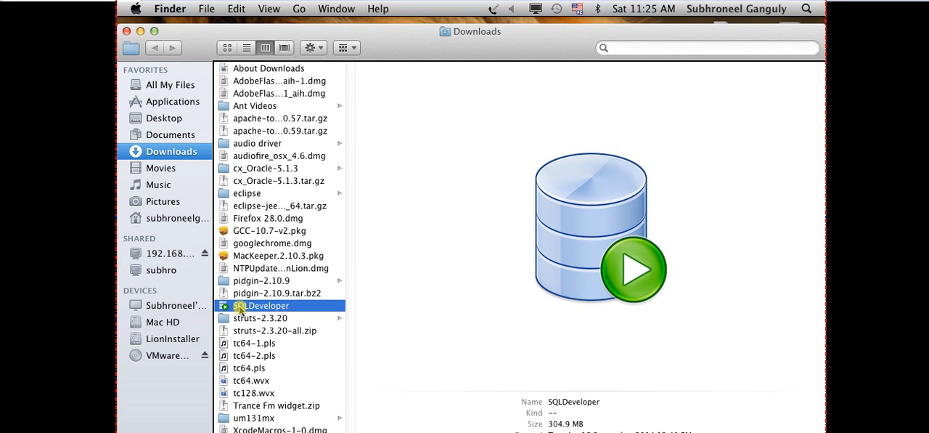
right_click(262, 305)
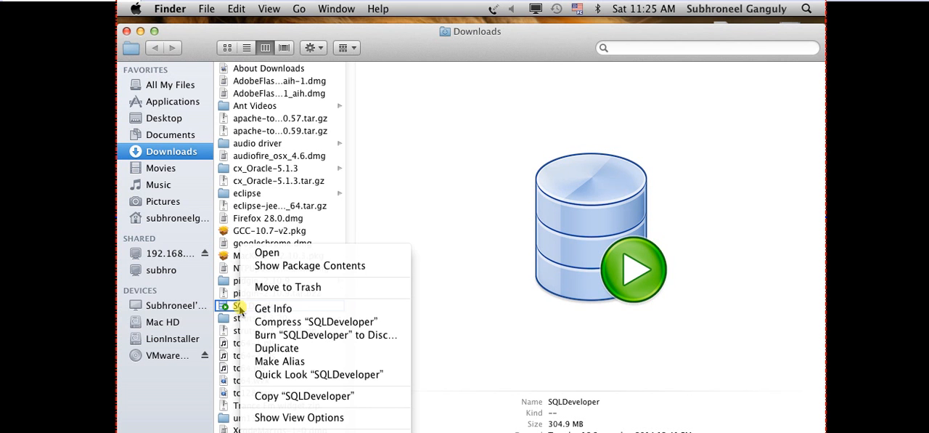
mouse_move(274, 278)
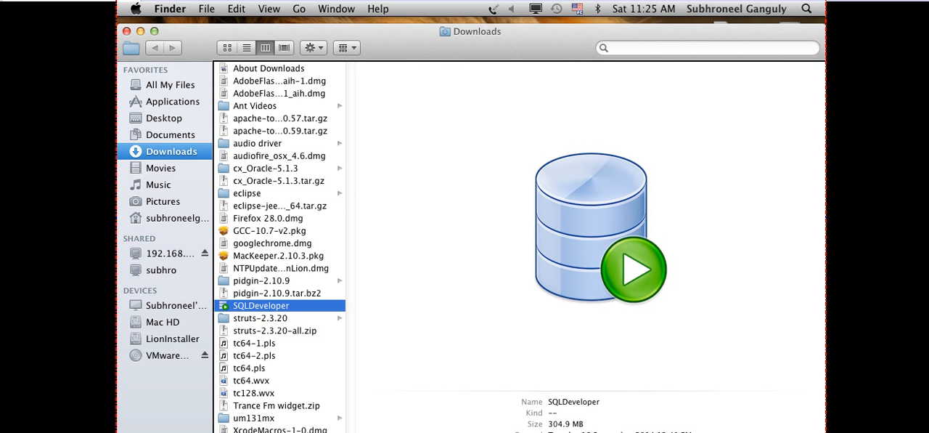
Launch SQLDeveloper from Downloads and answer Yes to the unsupported JDK warning
double_click(261, 305)
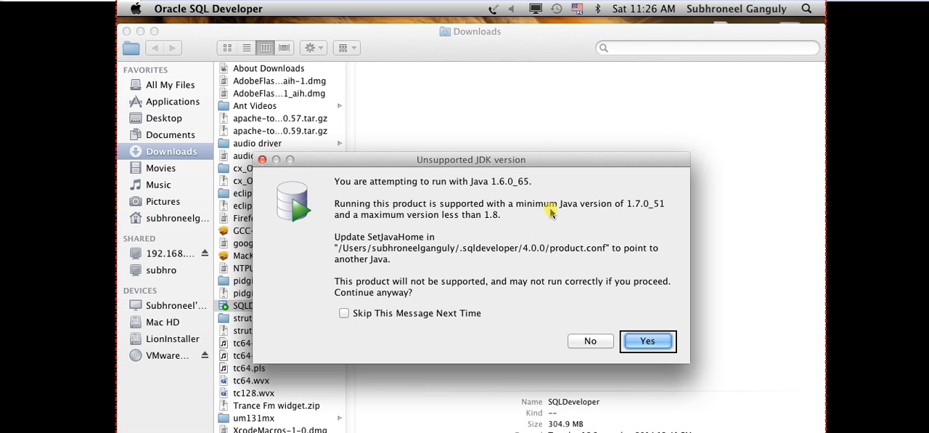
mouse_move(549, 209)
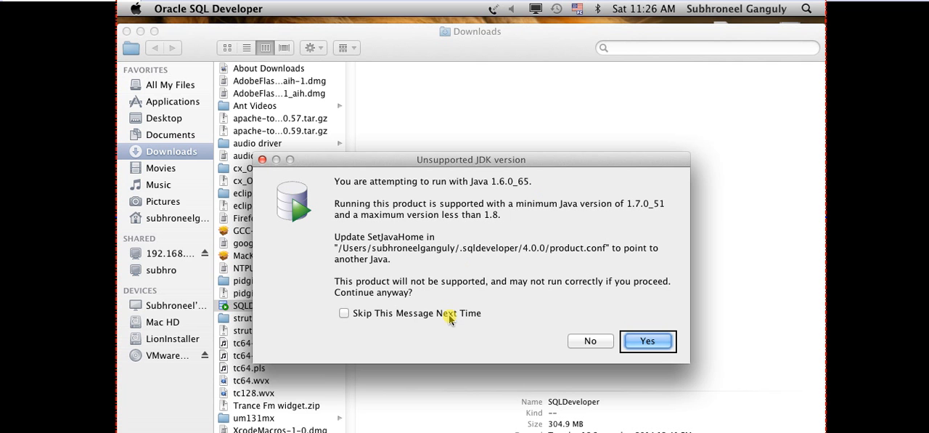
mouse_move(513, 310)
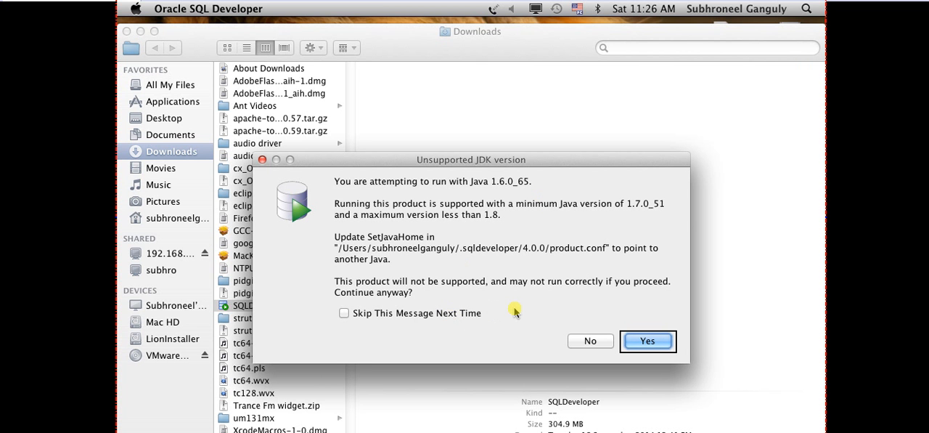
mouse_move(581, 301)
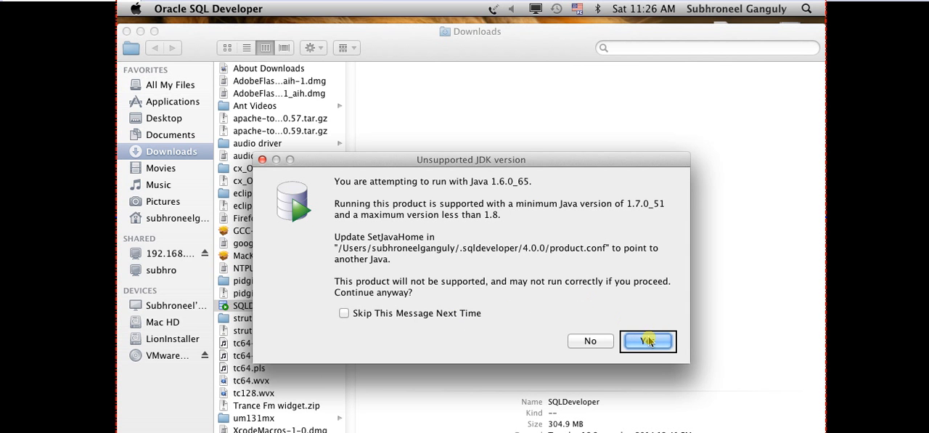
click(647, 341)
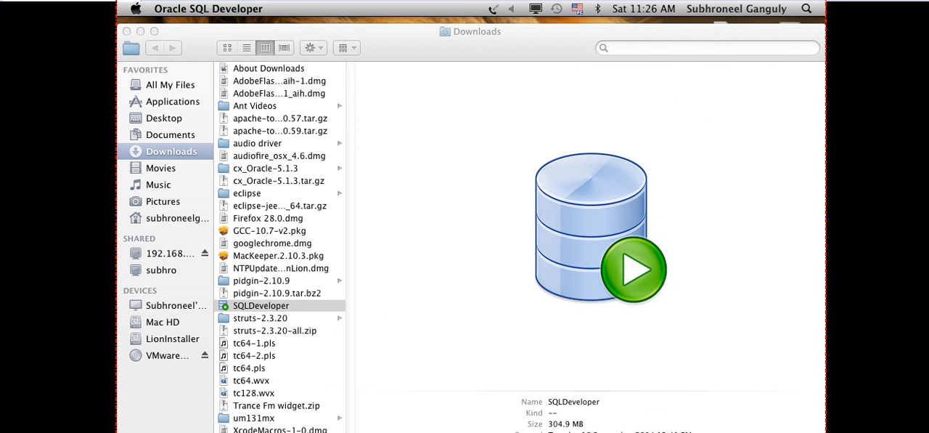
Relaunch SQLDeveloper from Downloads to reach the Confirm Import Preferences prompt
double_click(261, 304)
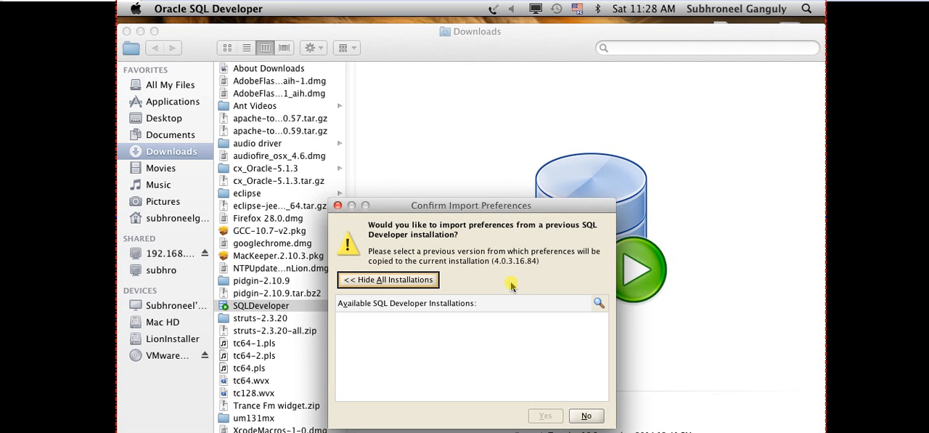
mouse_move(442, 349)
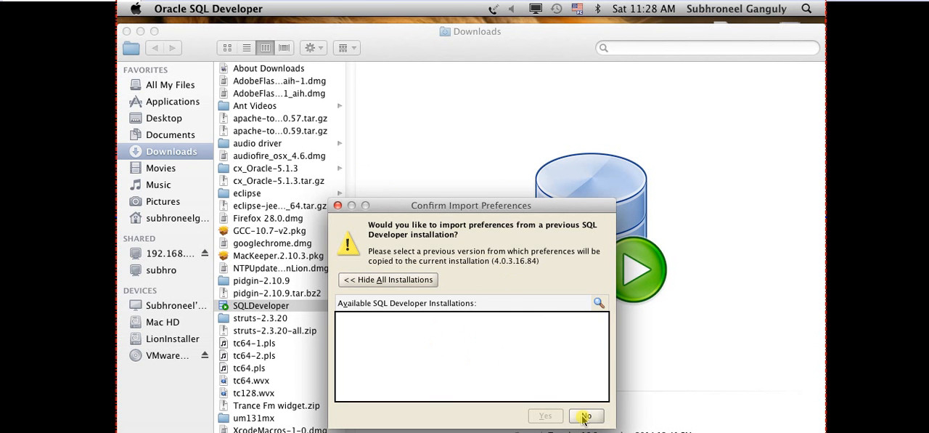
Answer No to importing preferences from a previous installation
click(585, 415)
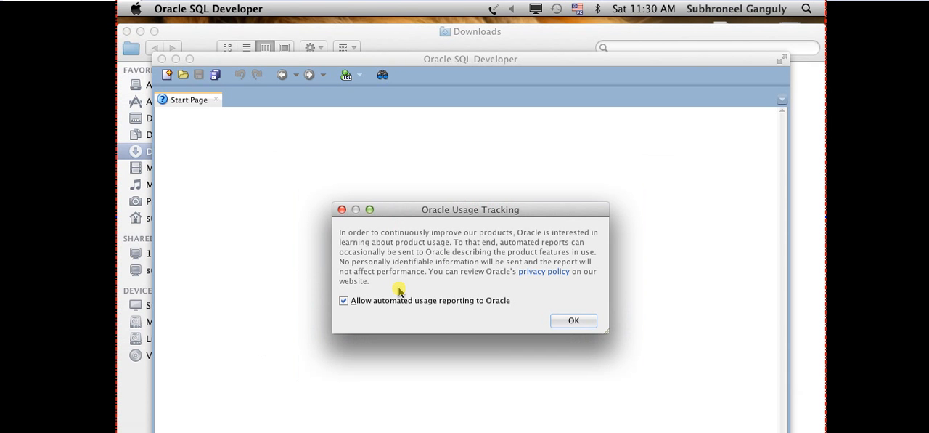
mouse_move(386, 294)
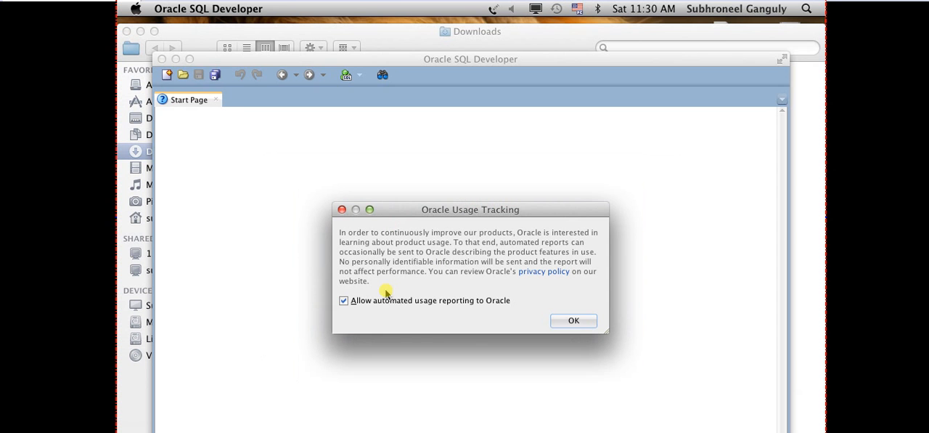
mouse_move(381, 298)
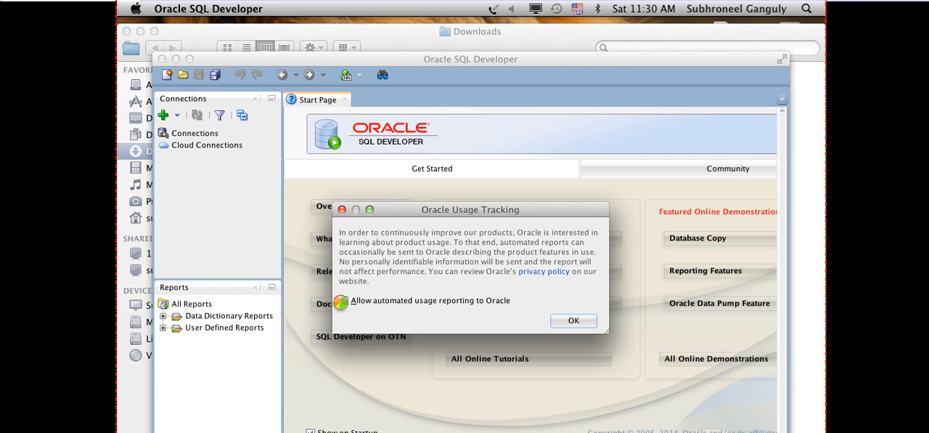
Uncheck 'Allow automated usage reporting to Oracle' and confirm with OK
click(343, 300)
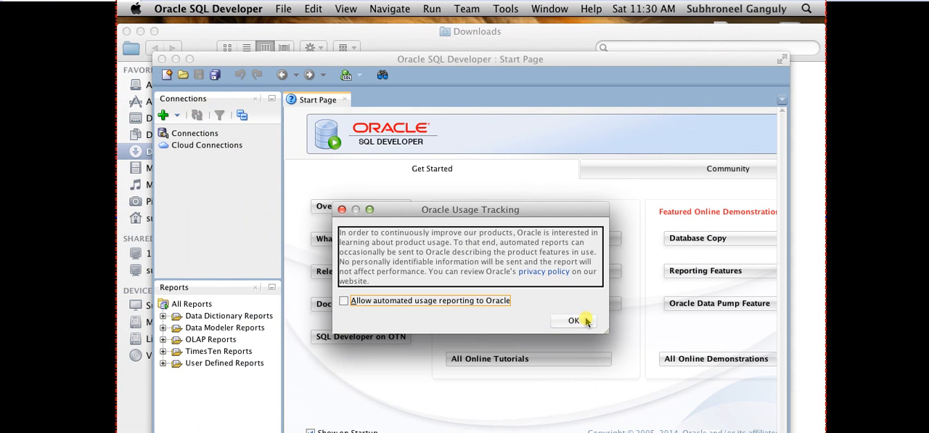
click(573, 320)
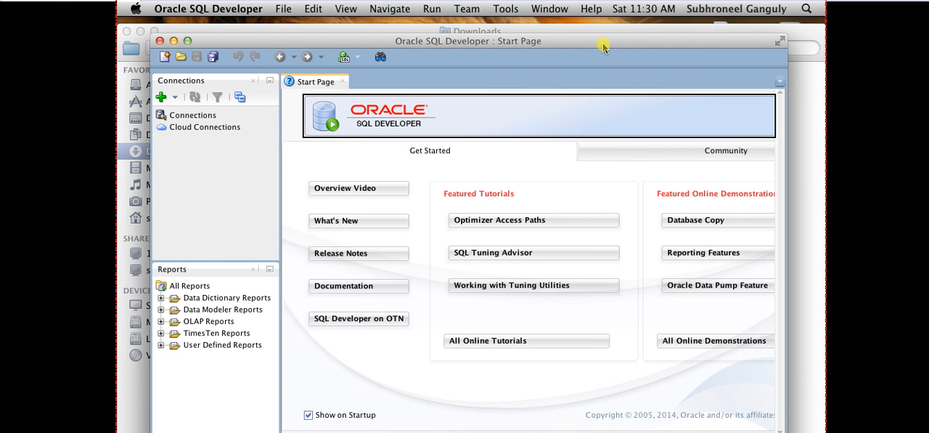
mouse_move(171, 125)
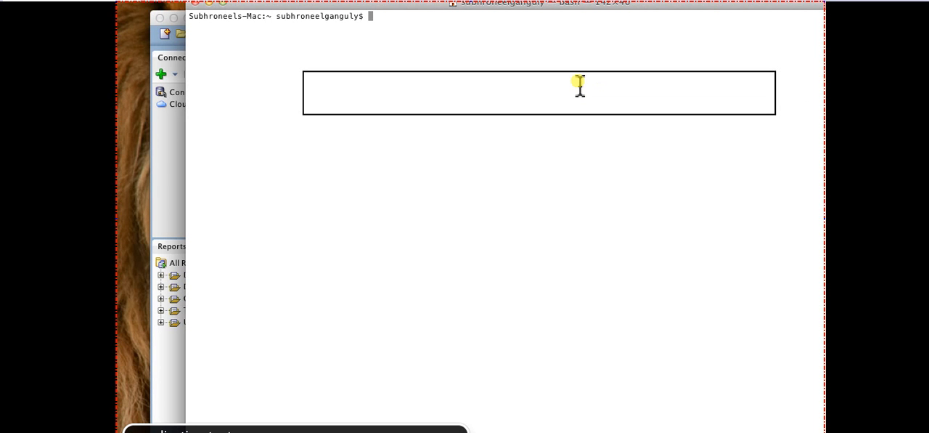
text(ssh)
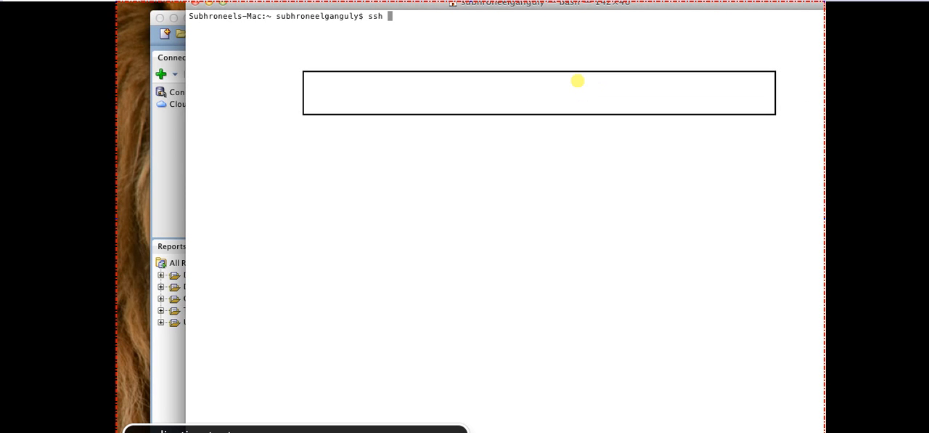
text(oracle)
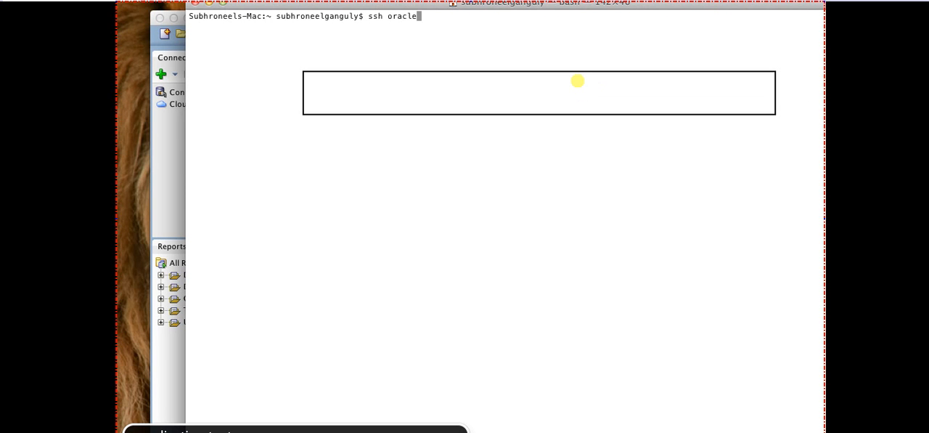
text(@192.)
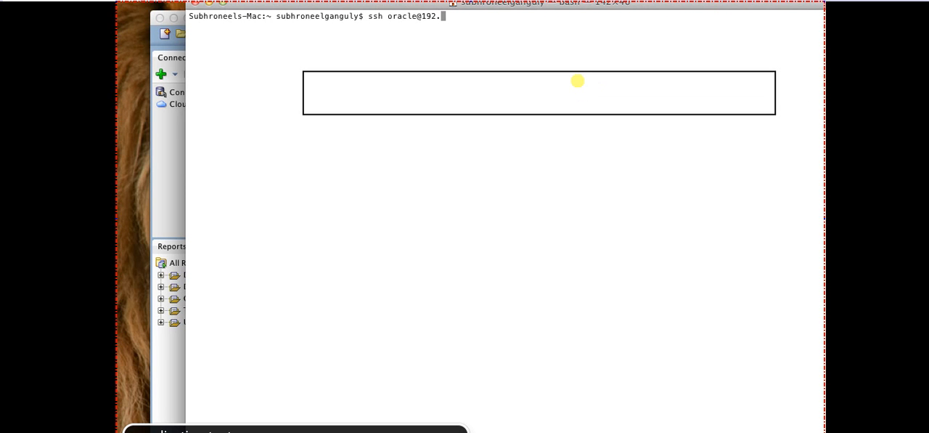
text(168.0)
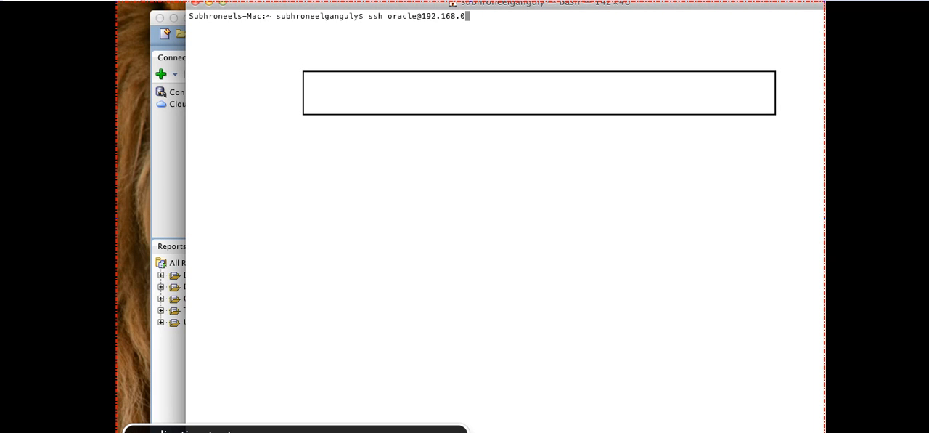
text(109)
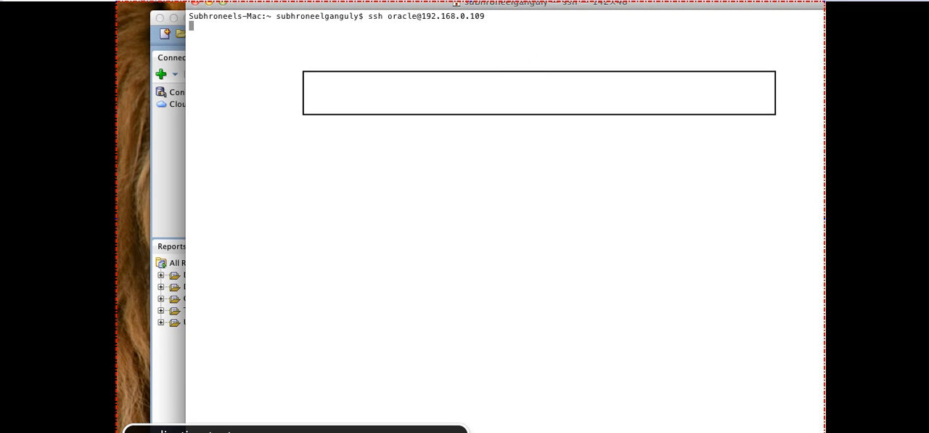
key(Return)
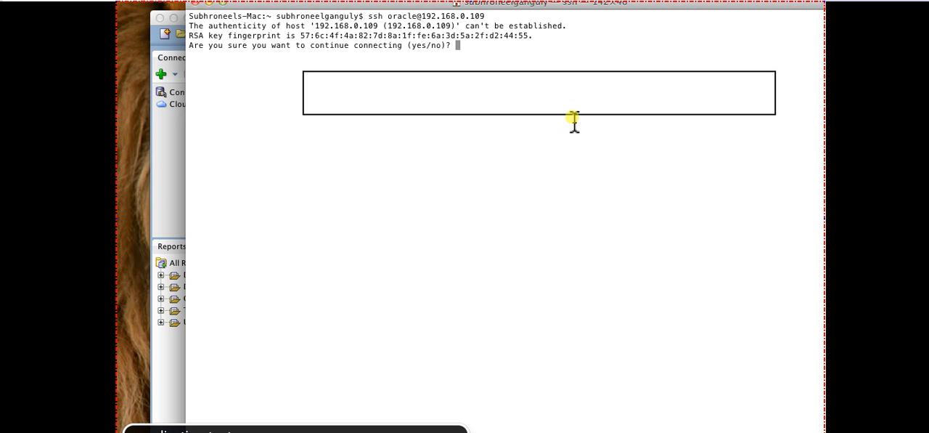
text(yes)
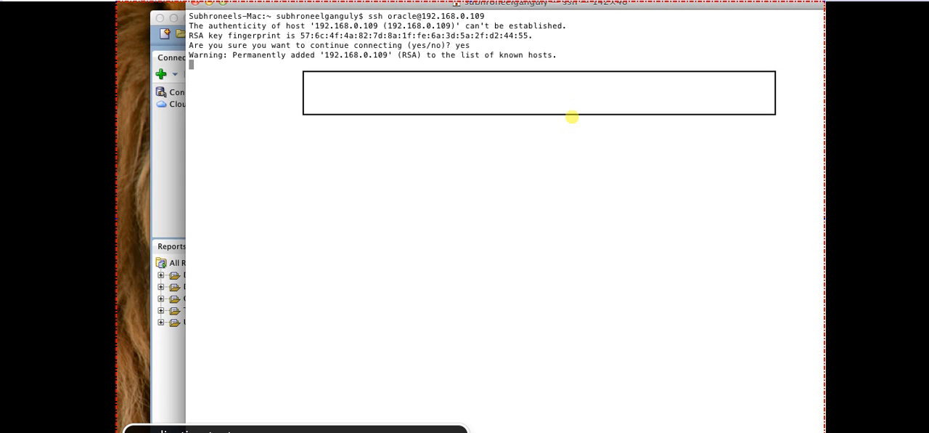
key(Return)
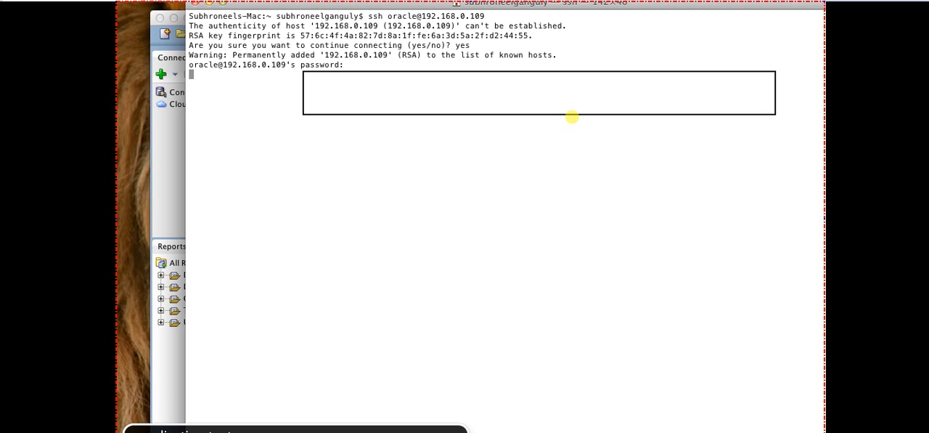
key(Return)
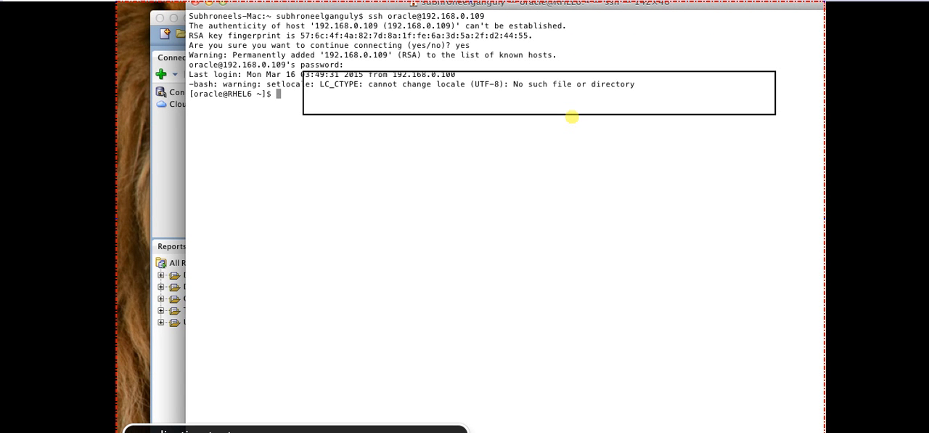
Connect with 'sqlplus / as sysdba' and enter 'startup' at the SQL> prompt
text(sqlplus /)
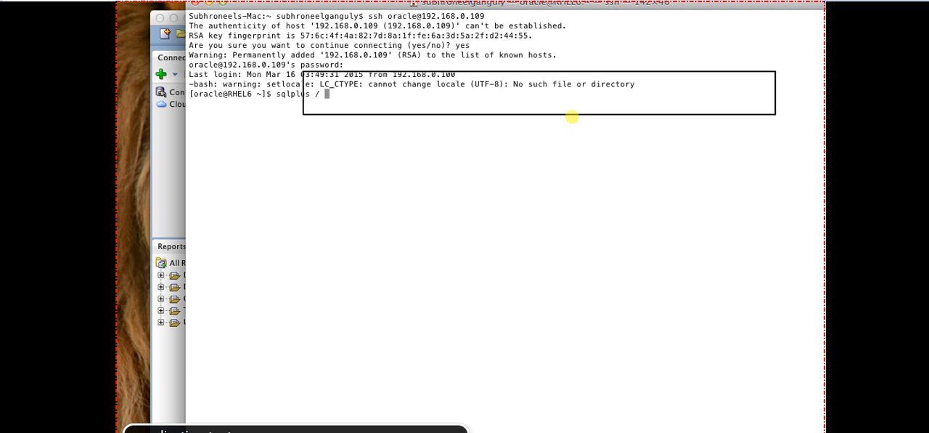
text(as sysdba)
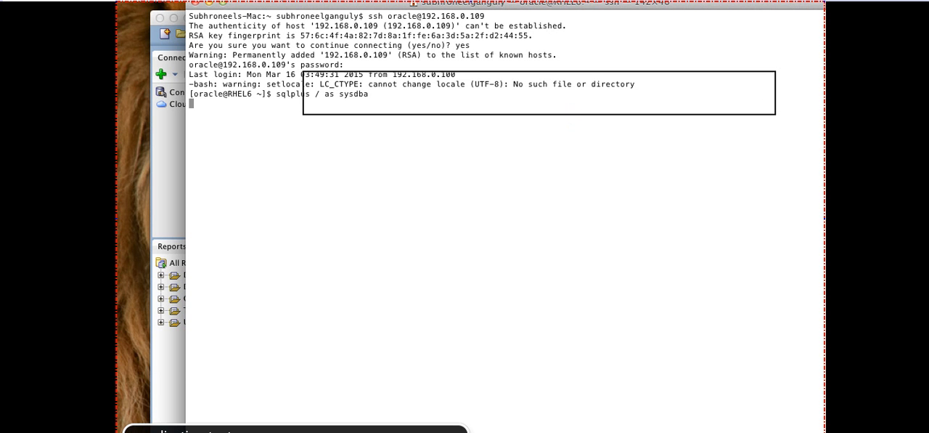
key(Return)
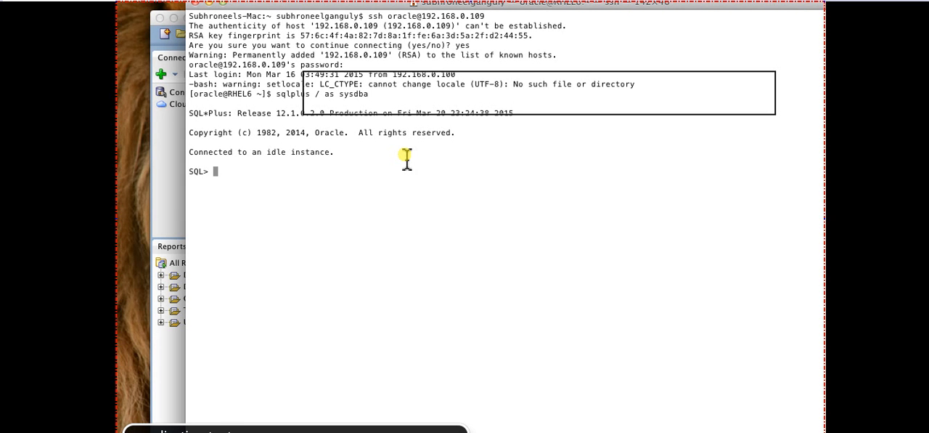
text(sta)
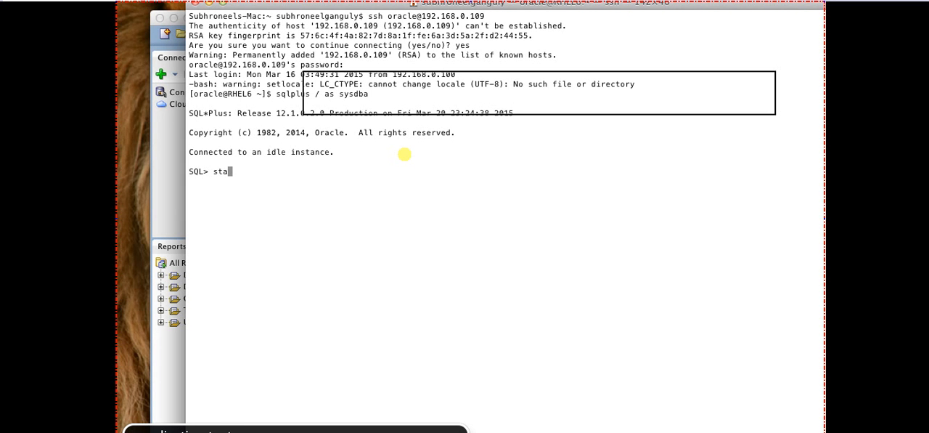
text(rtup)
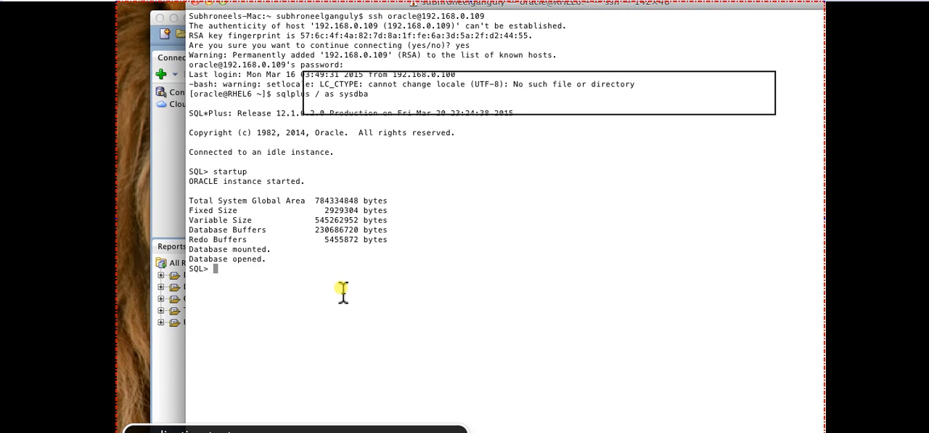
Exit SQL*Plus and enter 'lsnrctl start' to launch the listener
text(exit)
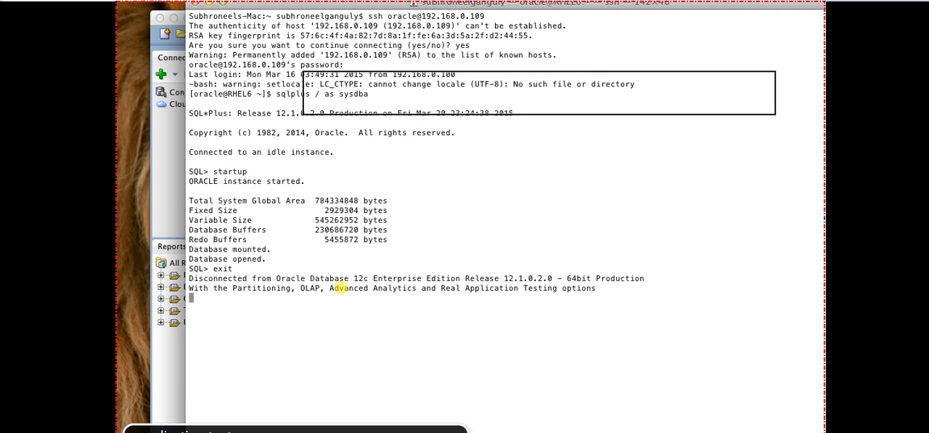
text(le@RHEL6 ~]$ l)
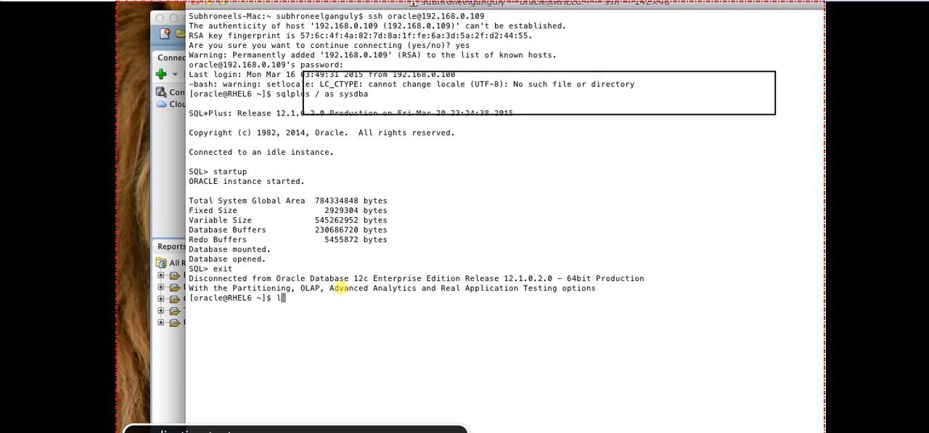
text(snrct)
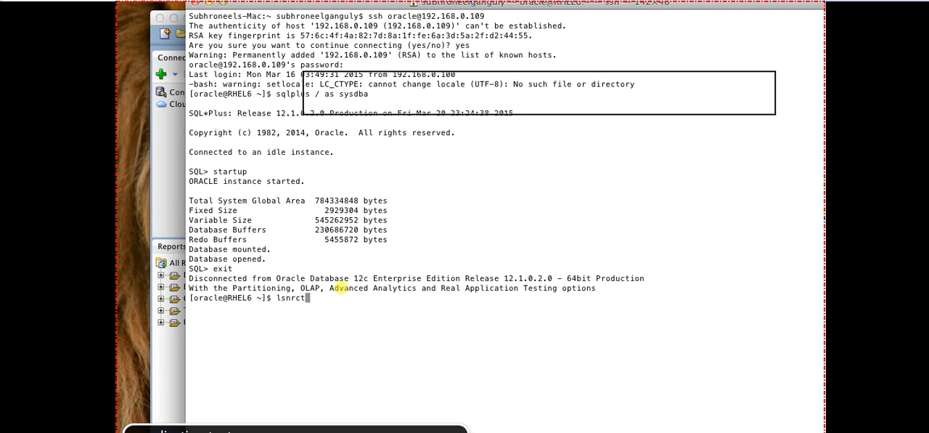
text(start)
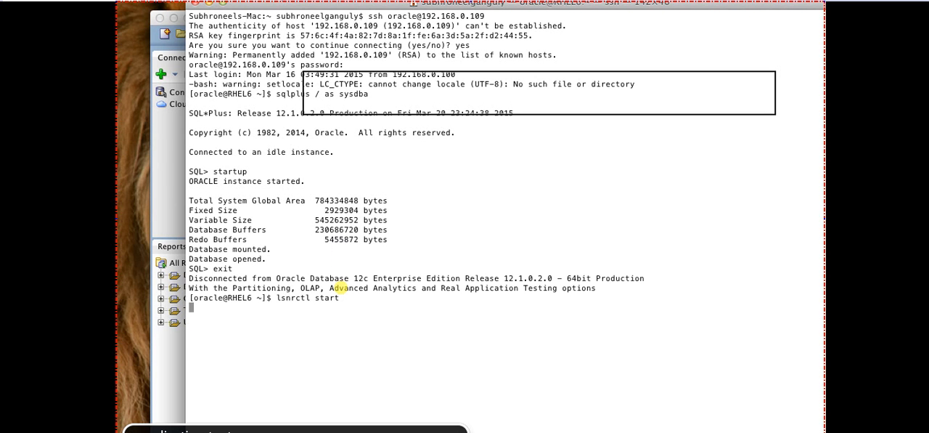
mouse_move(556, 29)
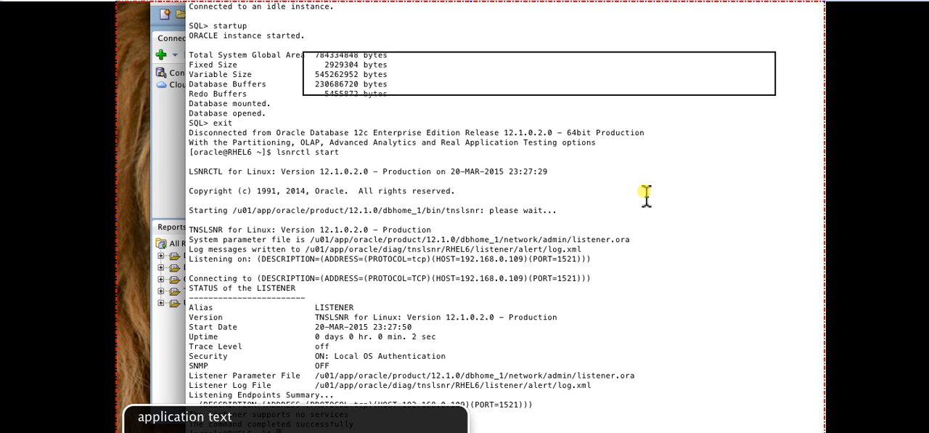
mouse_move(453, 272)
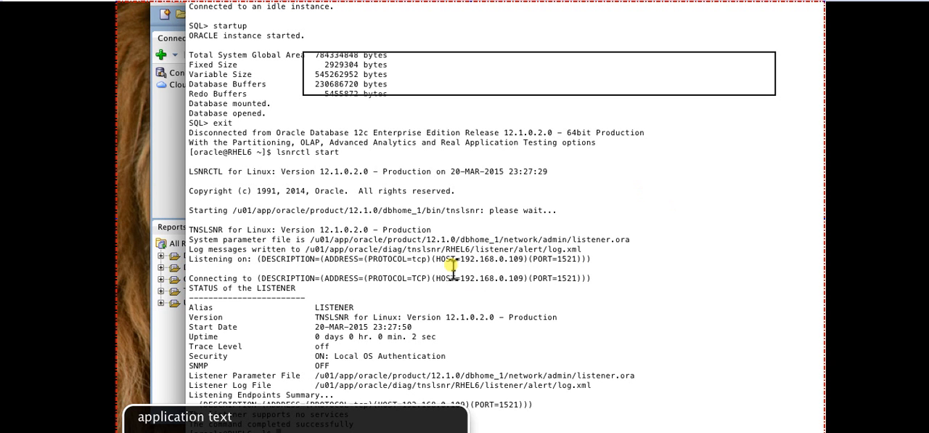
mouse_move(512, 238)
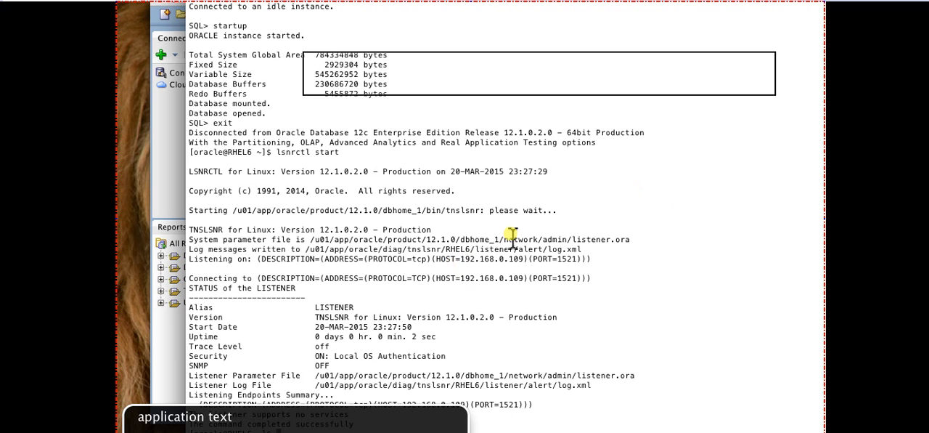
mouse_move(279, 257)
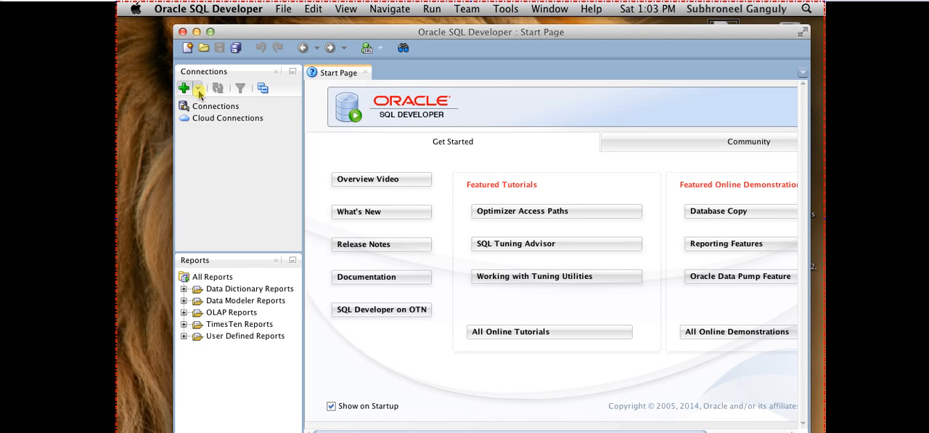
Choose New Connection... from the Connections node's context menu in the Connections panel
click(198, 88)
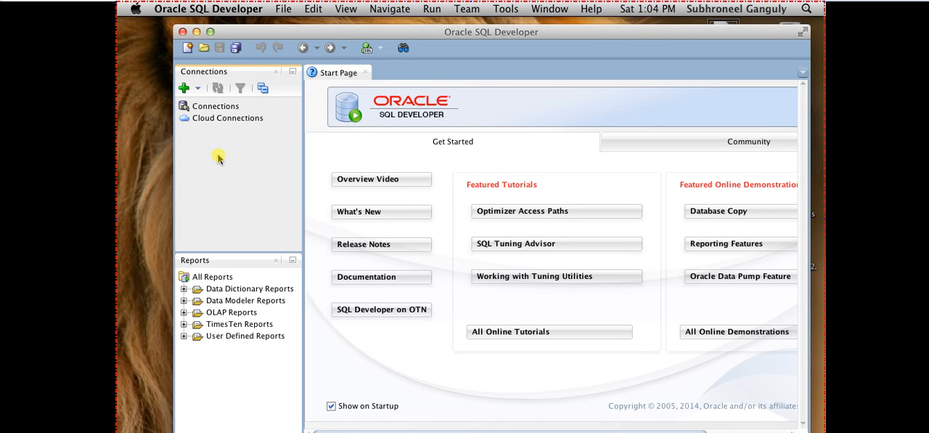
click(214, 106)
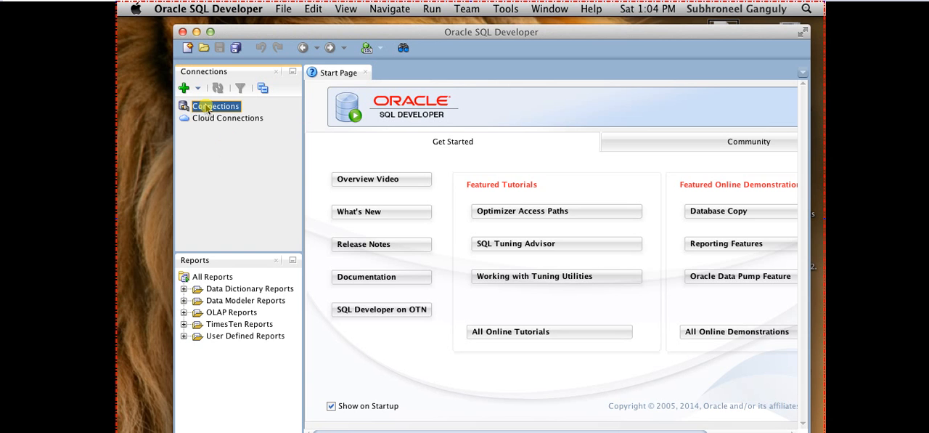
right_click(216, 105)
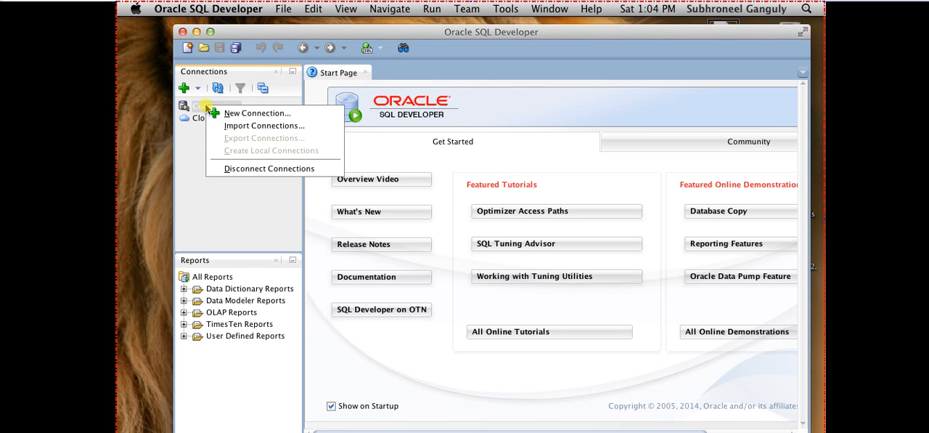
mouse_move(257, 113)
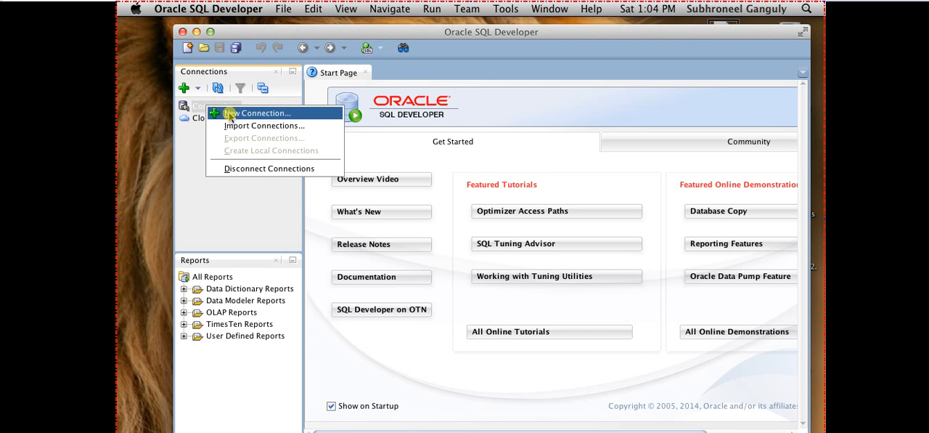
mouse_move(240, 113)
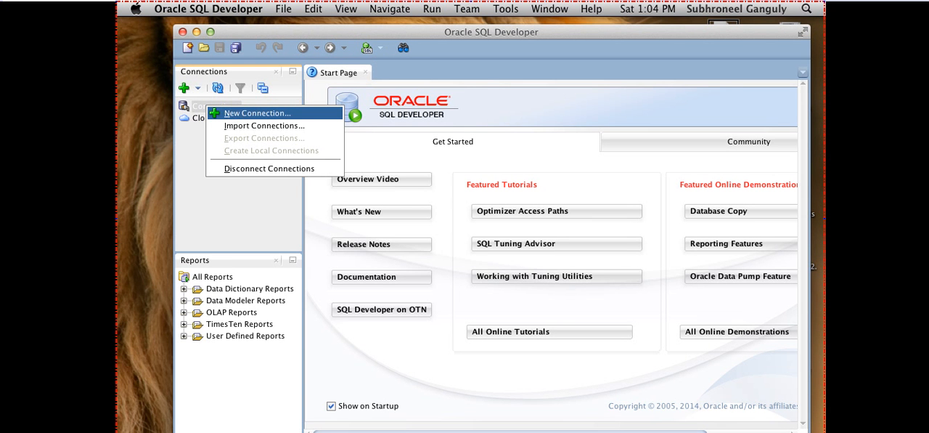
click(256, 112)
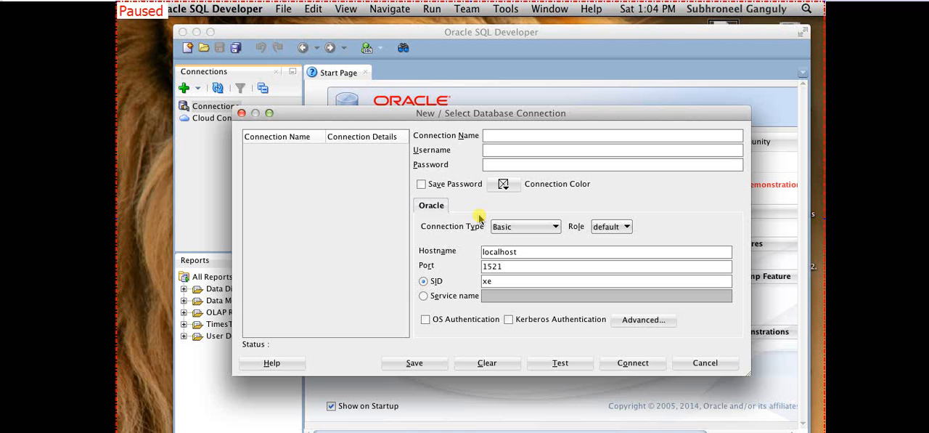
mouse_move(530, 192)
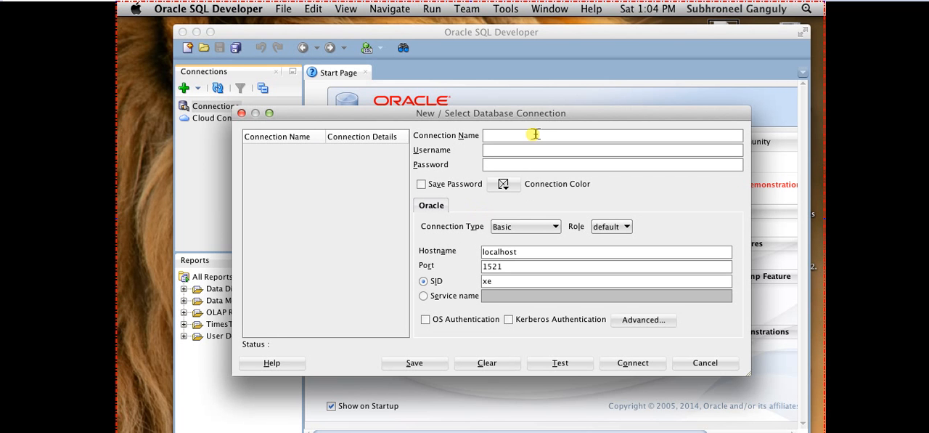
Name the connection 'RHEL Oracle Connection' with username SYSTEM
text(RHEL)
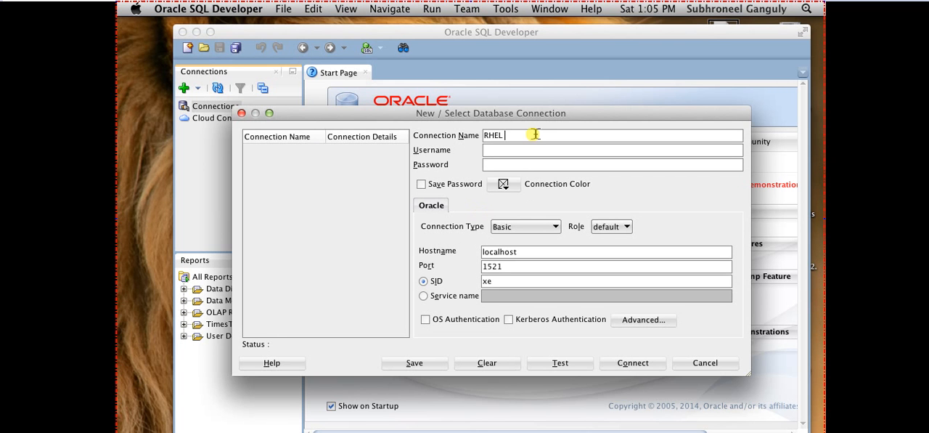
text(O)
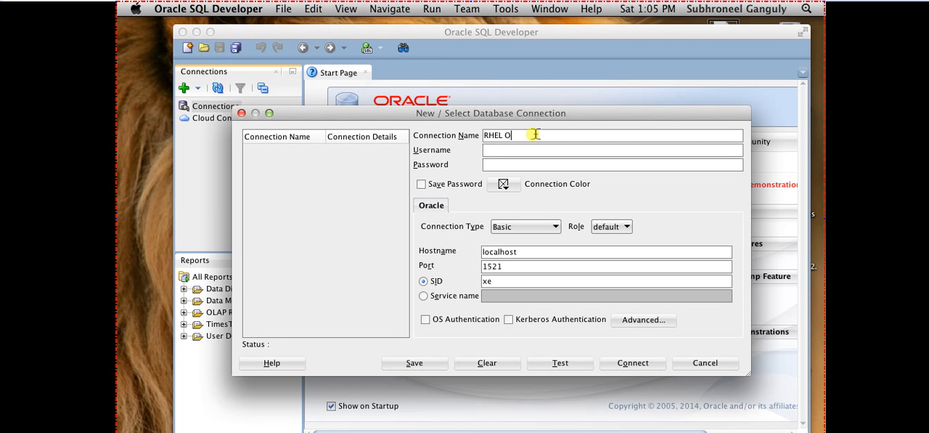
text(racle C)
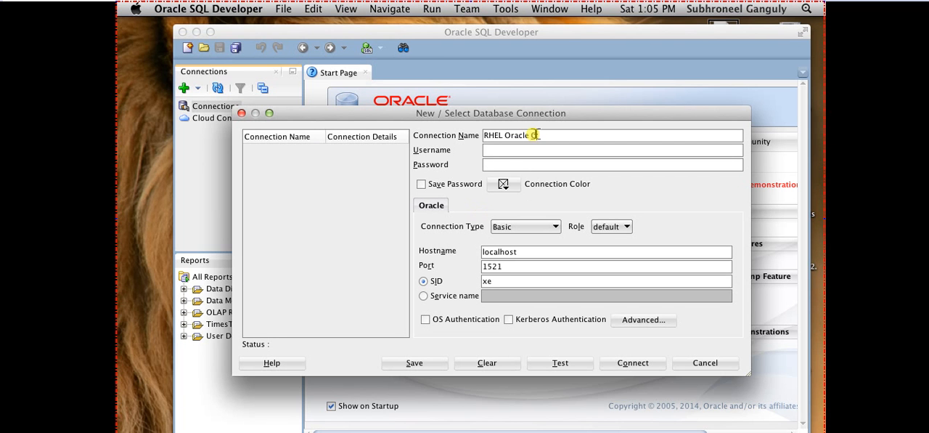
text(onnection)
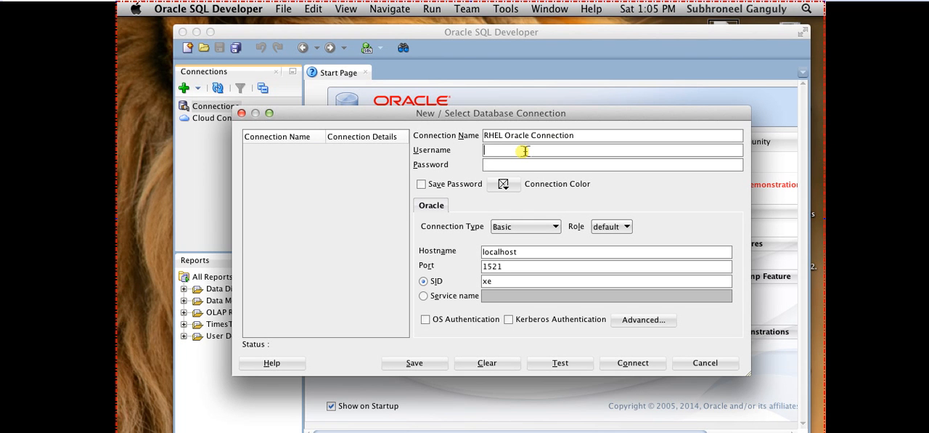
text(SYSTEM)
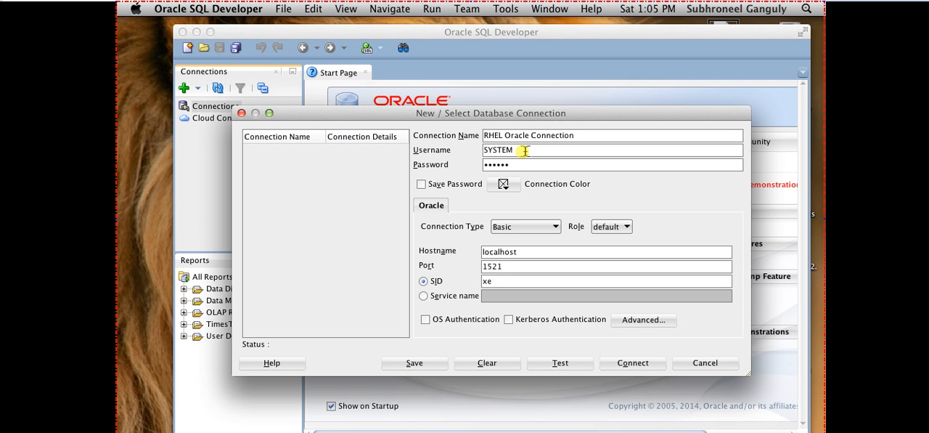
mouse_move(447, 167)
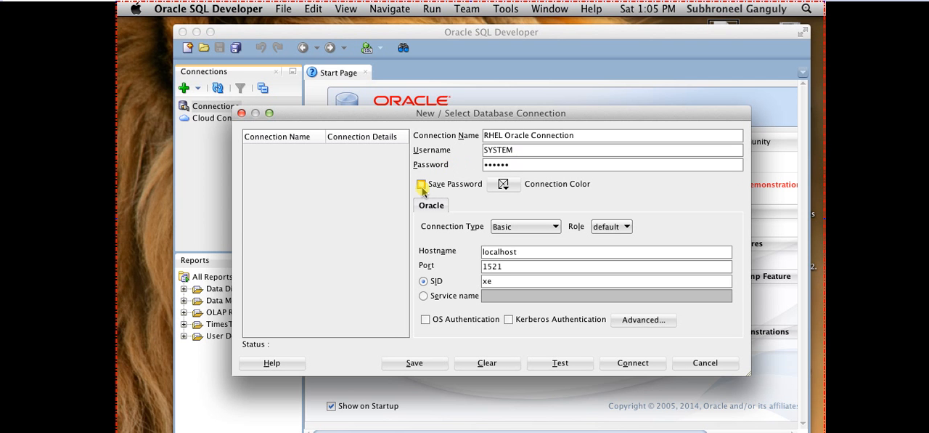
Set hostname 192.168.0.109 and SID orcl, keeping the password saved
click(421, 184)
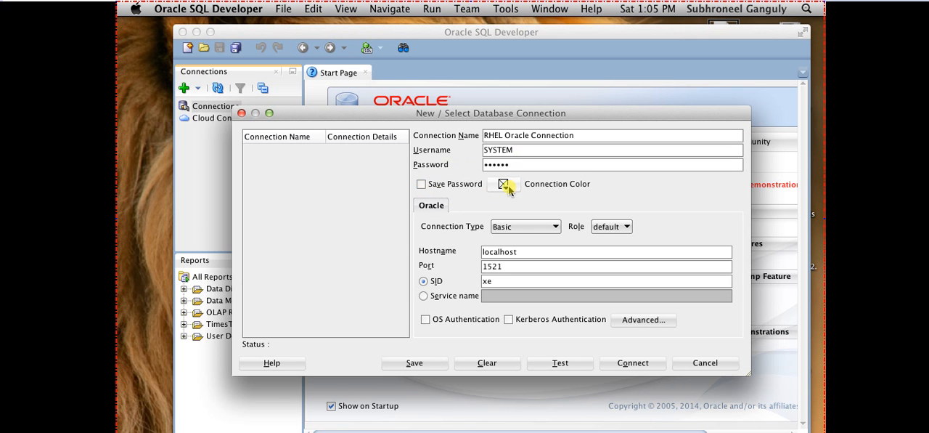
mouse_move(459, 209)
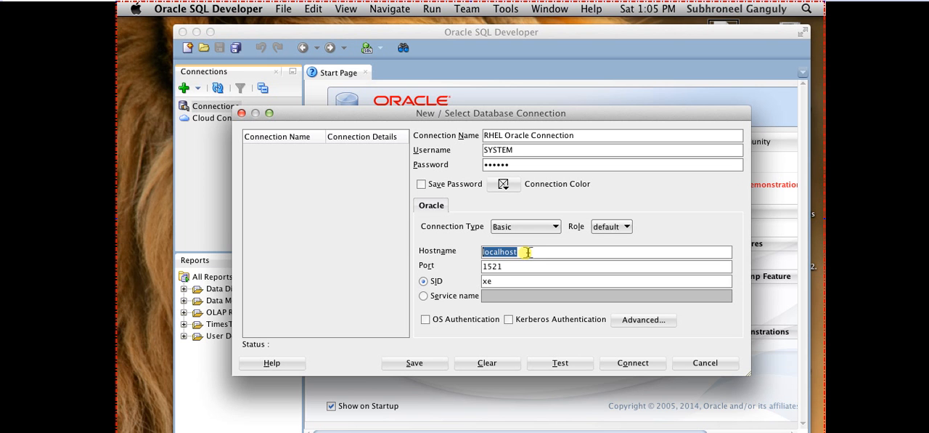
text(192.168.0.109)
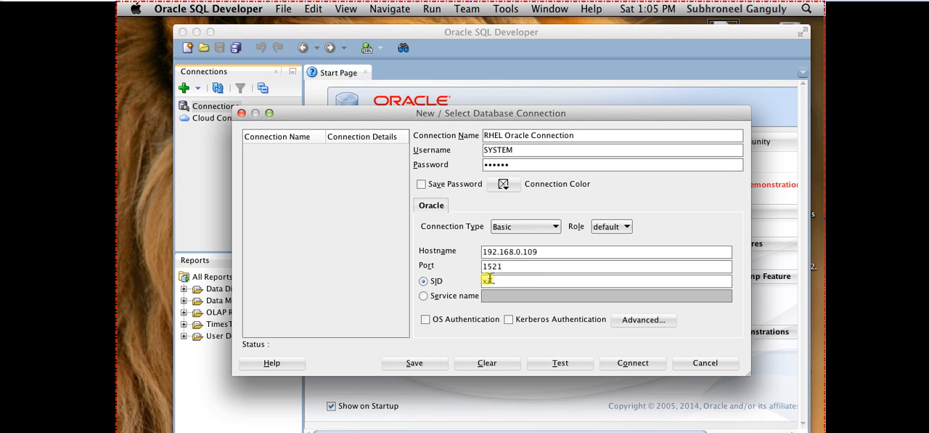
text(e)
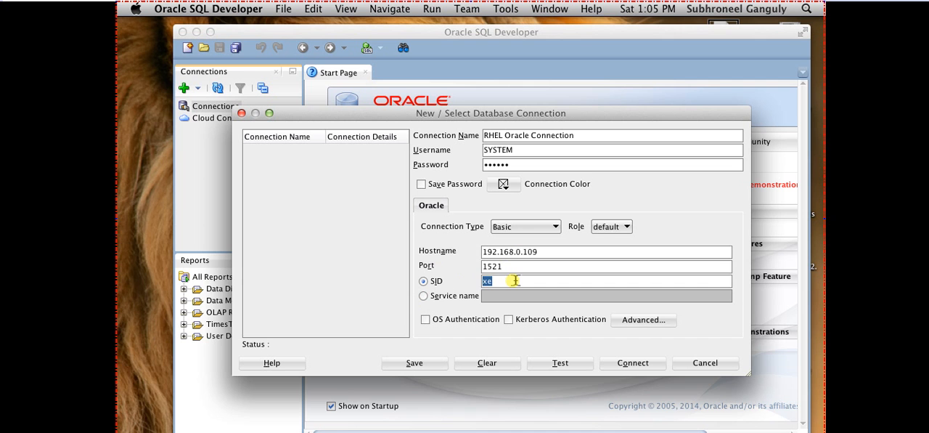
text(orcl)
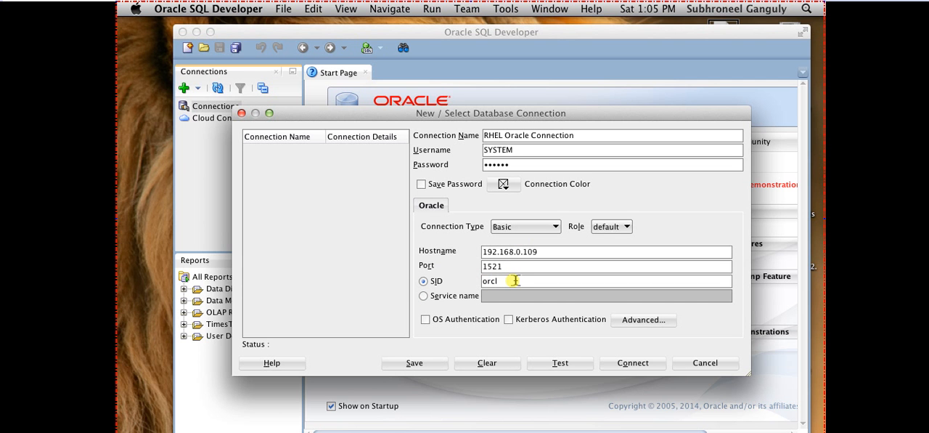
mouse_move(474, 202)
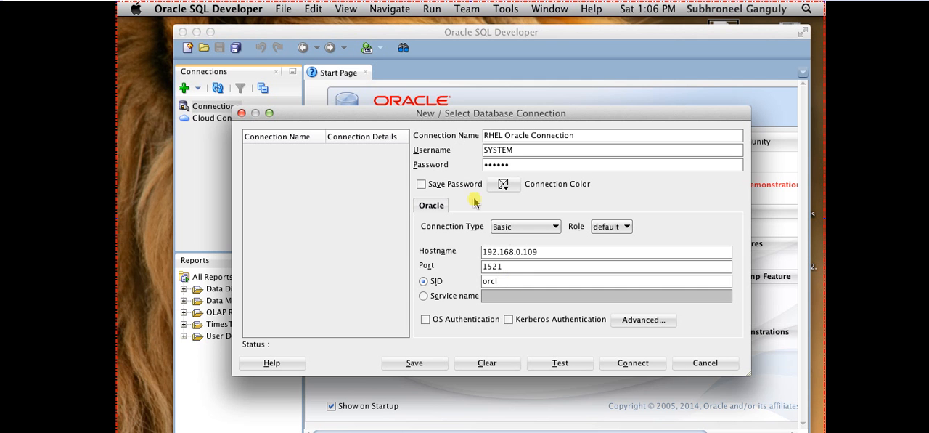
click(421, 183)
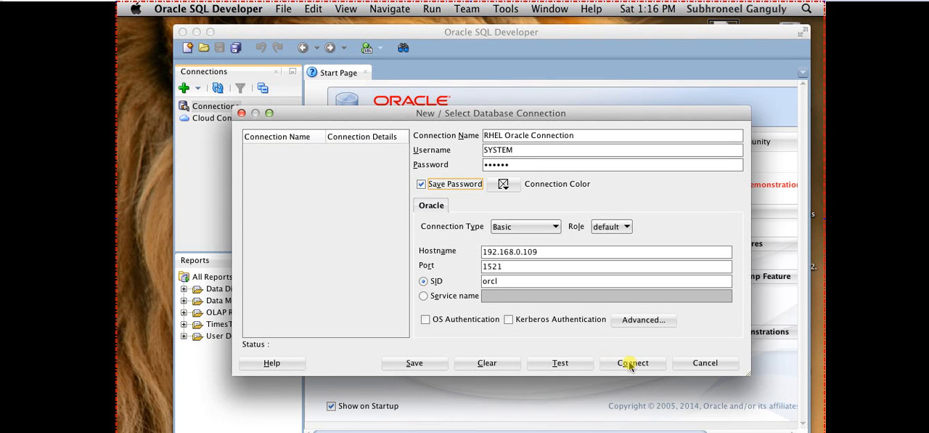
mouse_move(576, 362)
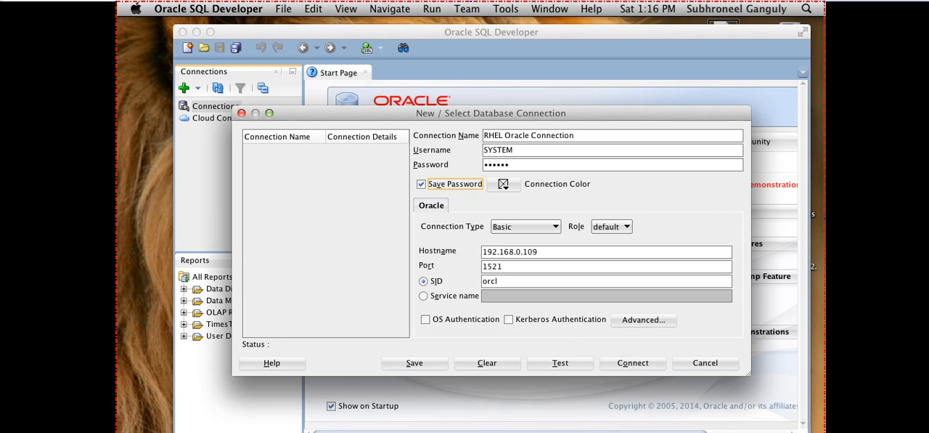
Switch to service name orcl.localdomain, test until Status shows Success, and connect
click(560, 363)
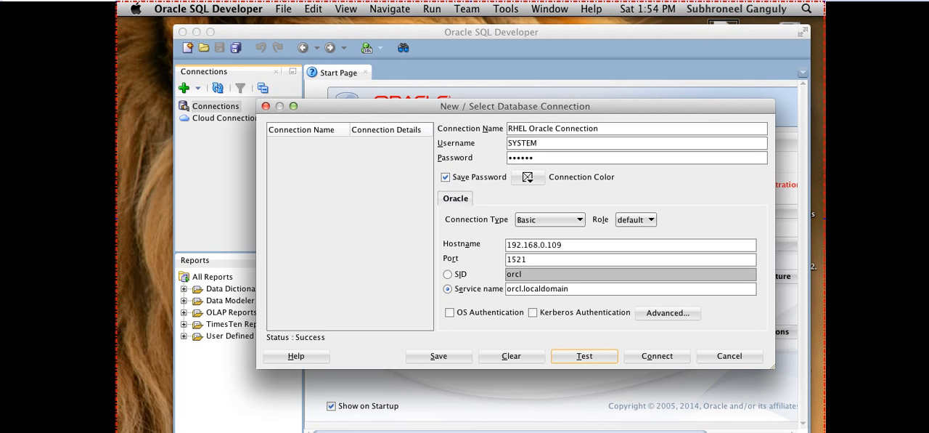
mouse_move(500, 308)
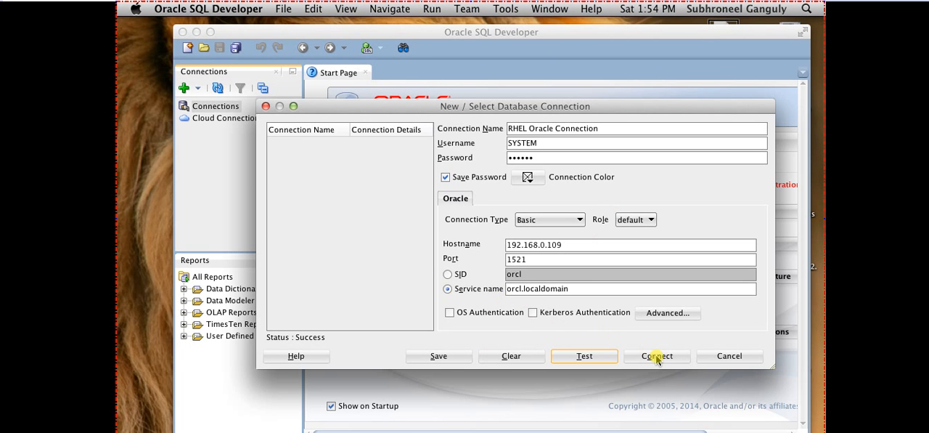
mouse_move(704, 239)
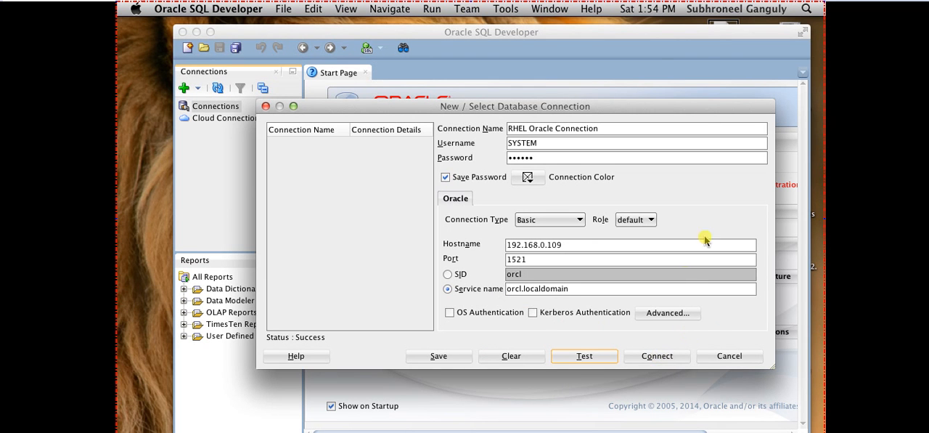
mouse_move(704, 239)
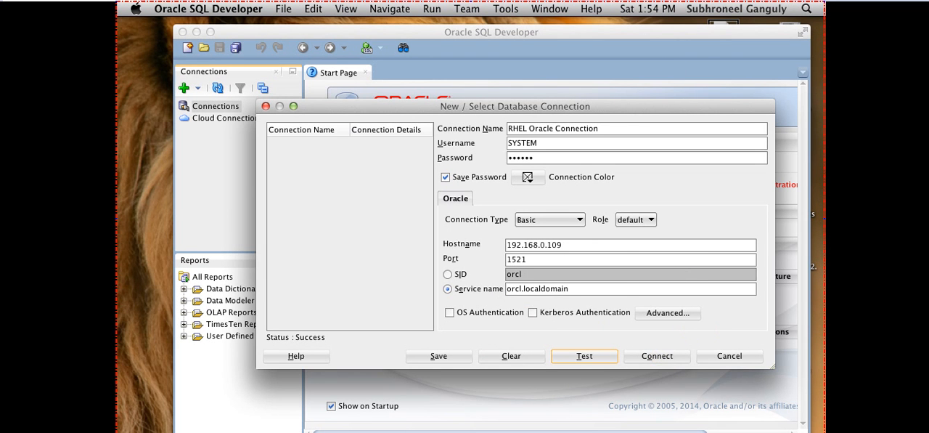
click(584, 355)
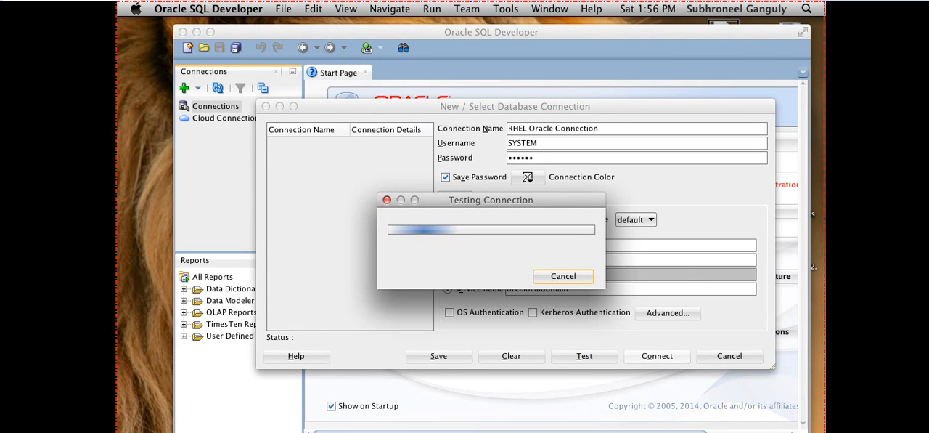
click(656, 356)
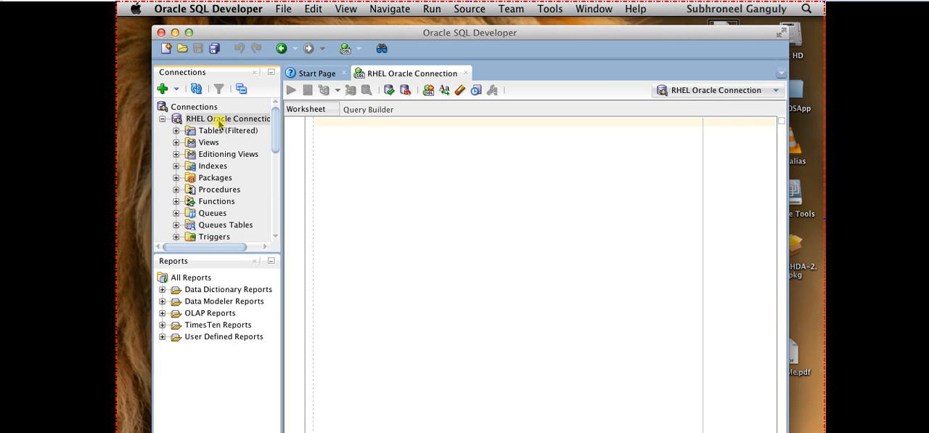
mouse_move(217, 153)
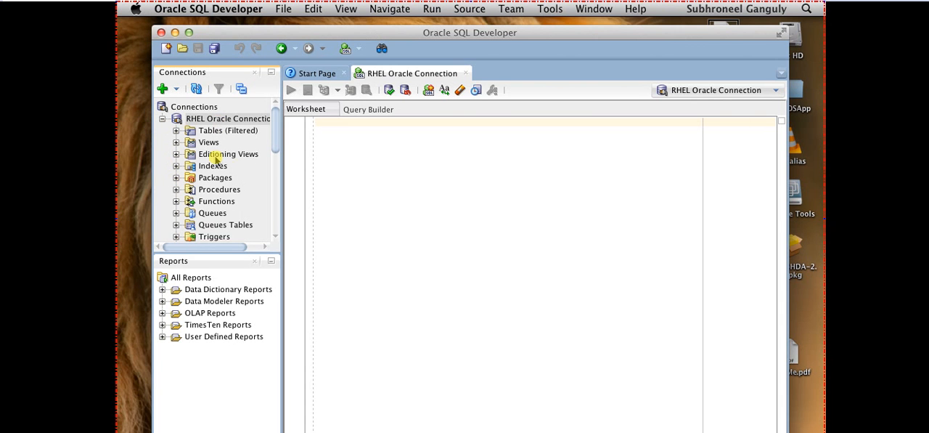
mouse_move(222, 118)
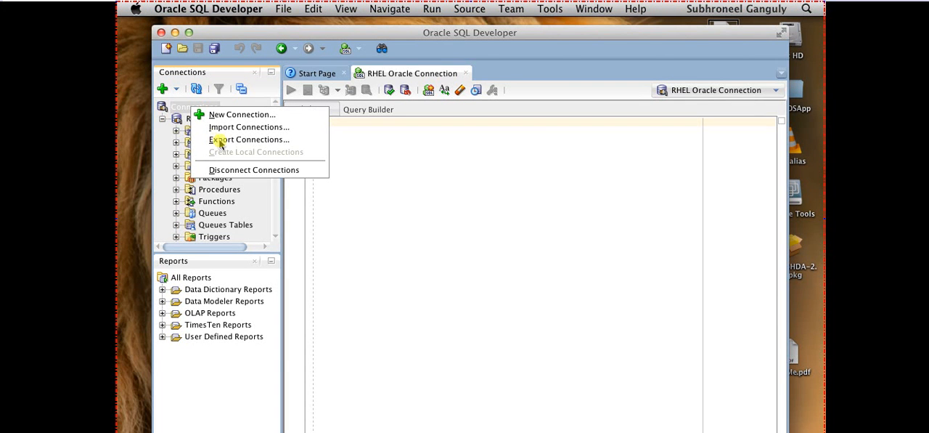
mouse_move(249, 139)
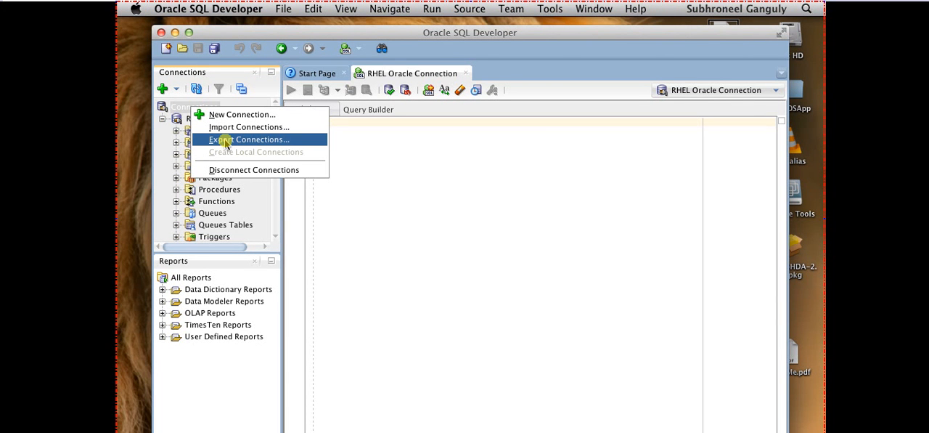
mouse_move(263, 139)
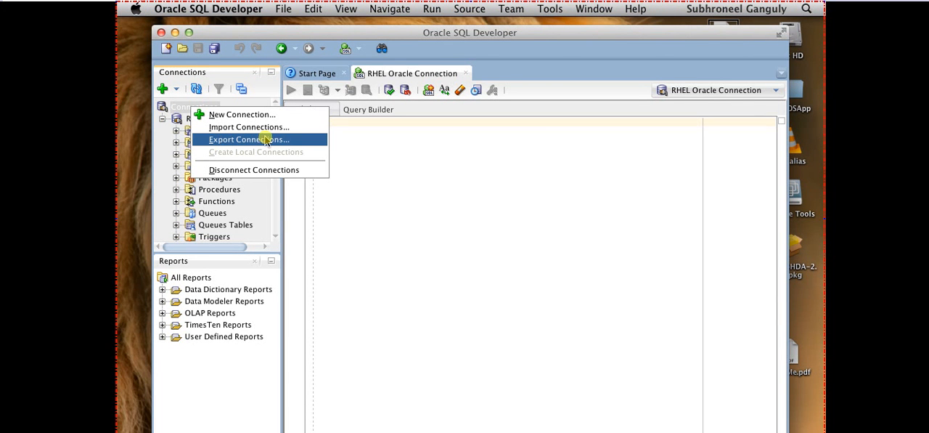
mouse_move(265, 142)
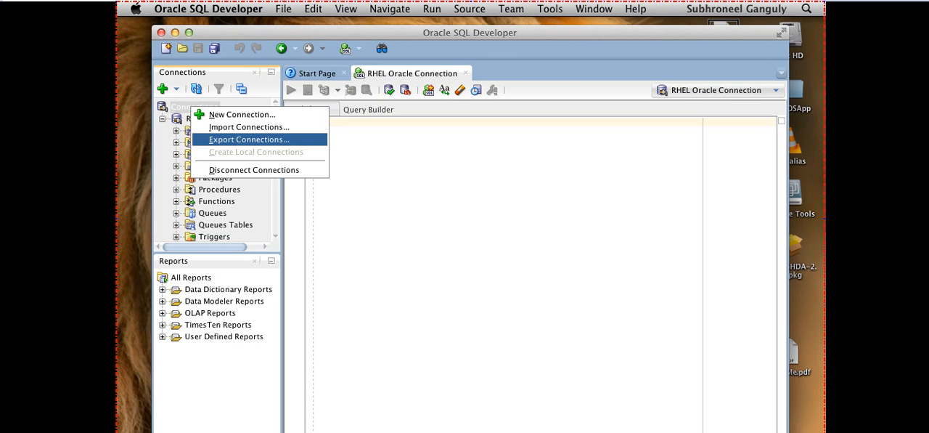
Launch Export Connections, tick RHEL Oracle Connection, and advance to the file step
click(249, 140)
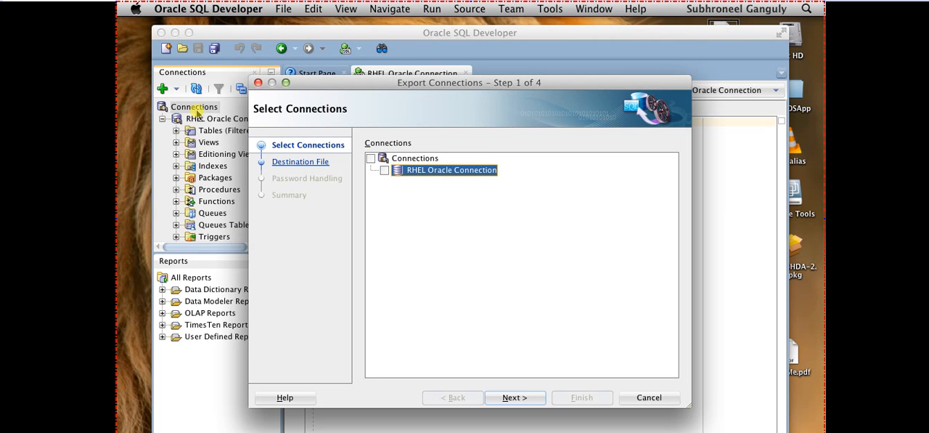
mouse_move(360, 170)
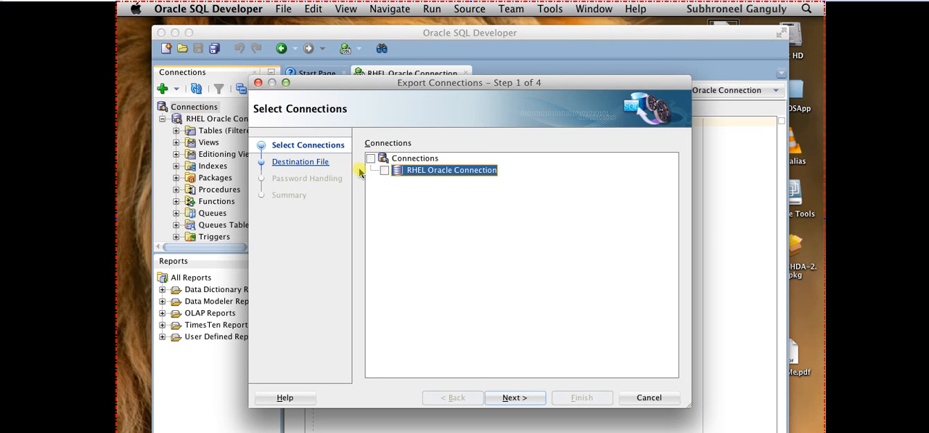
mouse_move(427, 170)
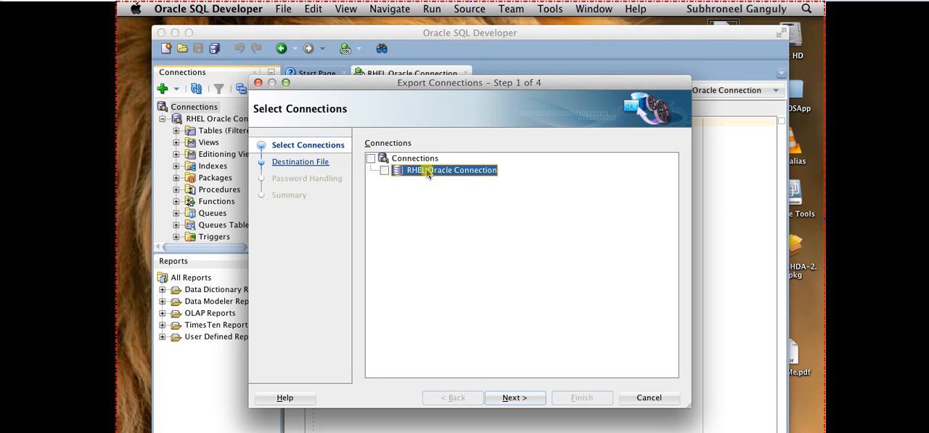
click(384, 169)
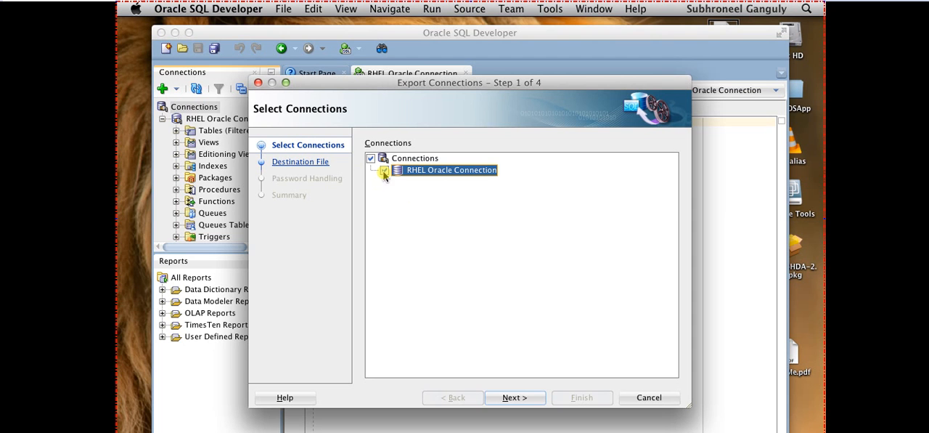
click(384, 169)
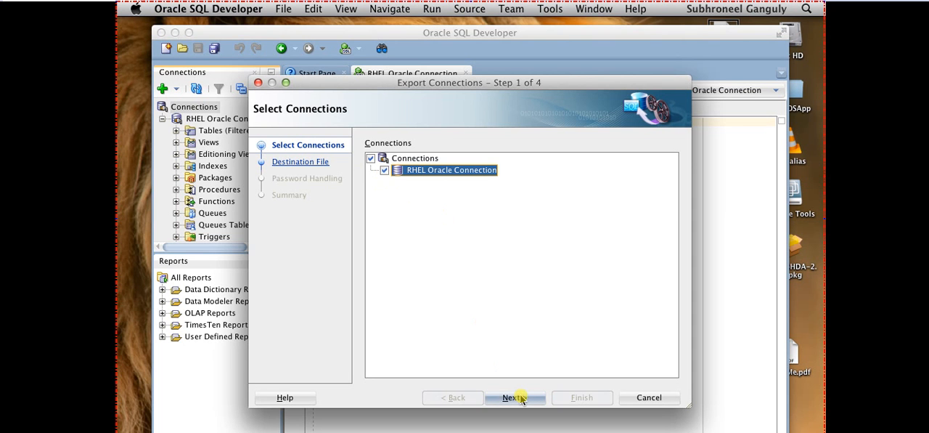
click(512, 397)
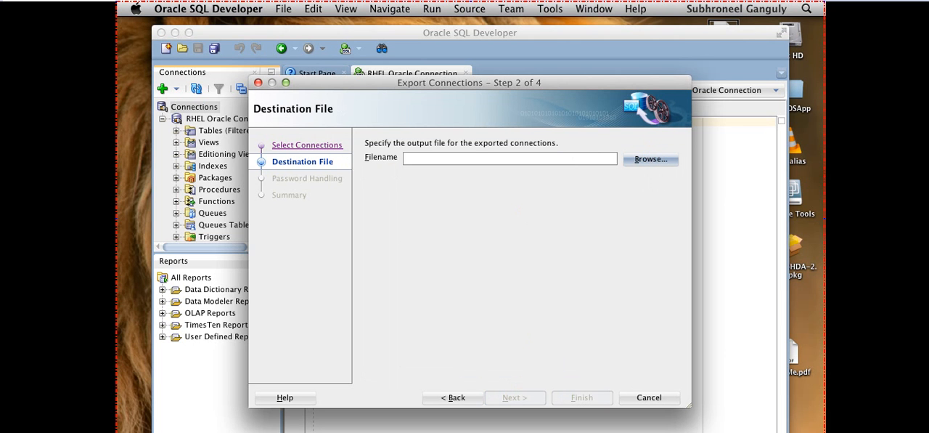
Enter /Users/subhroneelganguly/Desktop/oracle_conn as the export filename
click(649, 158)
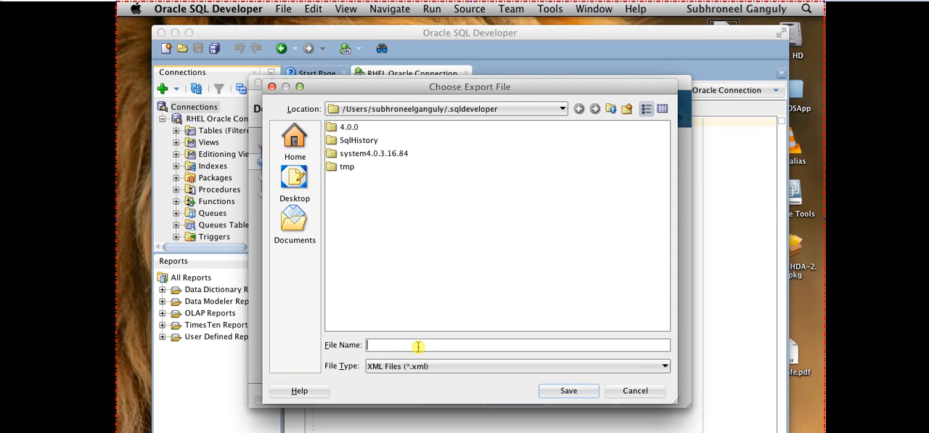
mouse_move(417, 345)
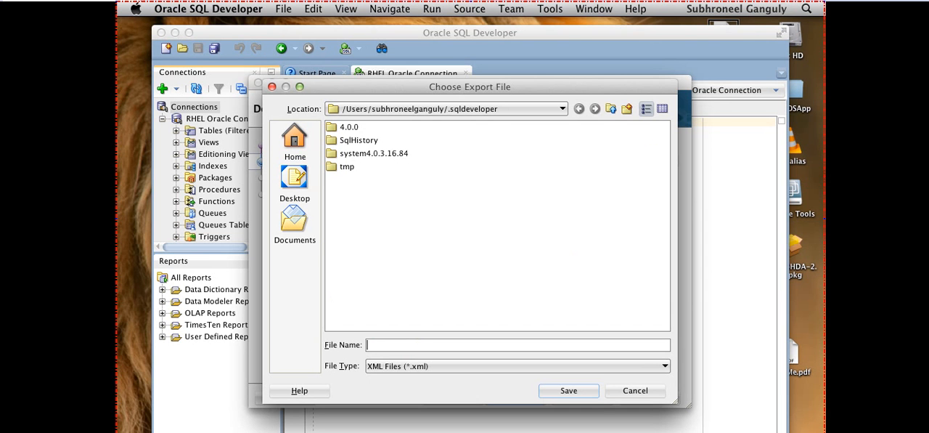
text(oracle_conn)
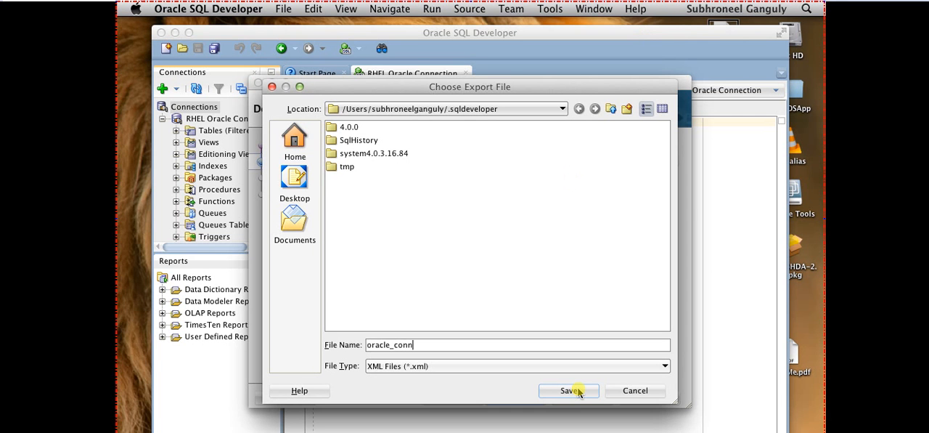
mouse_move(636, 26)
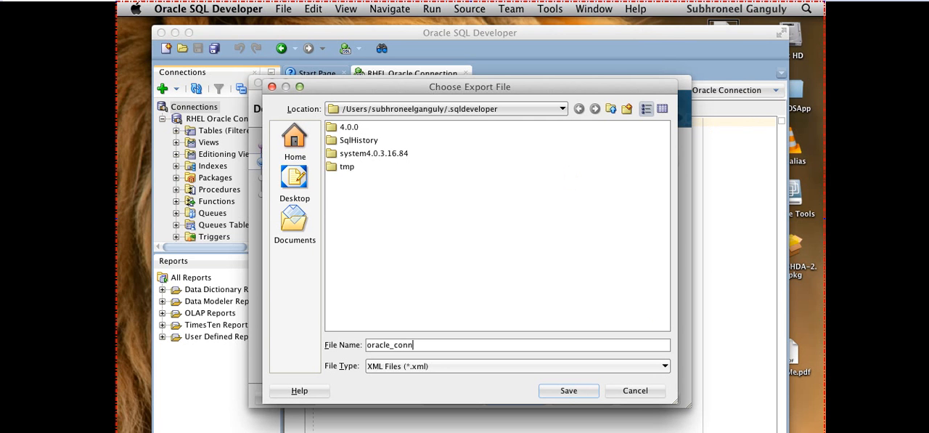
click(568, 390)
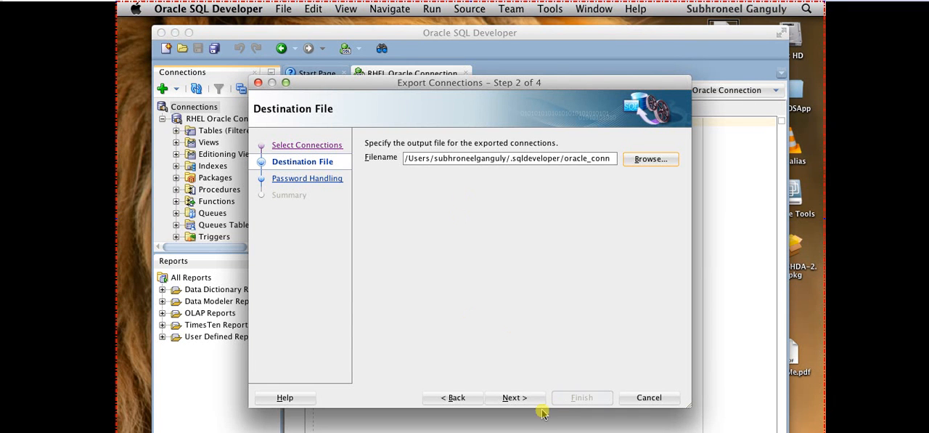
mouse_move(537, 400)
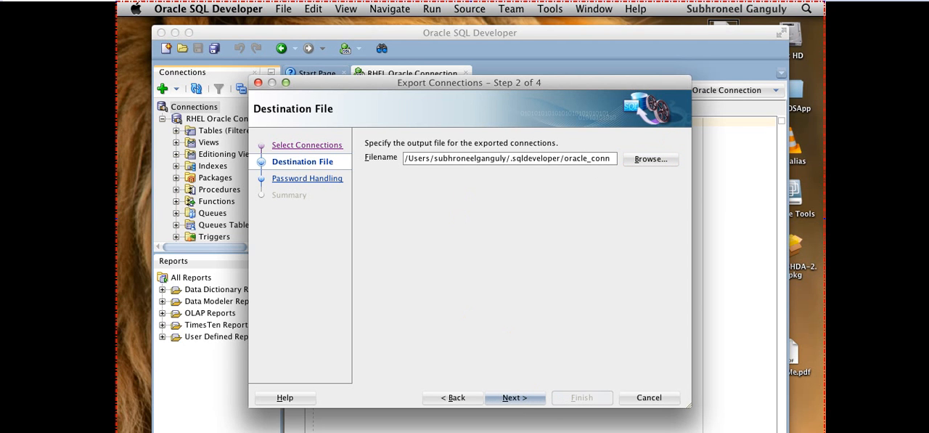
text(/Users/subhroneelganguly/Desktop/oracle_conn)
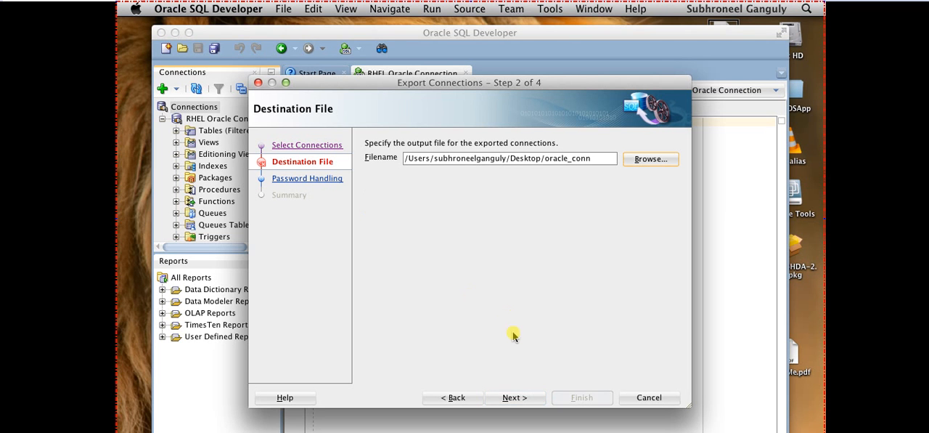
mouse_move(511, 397)
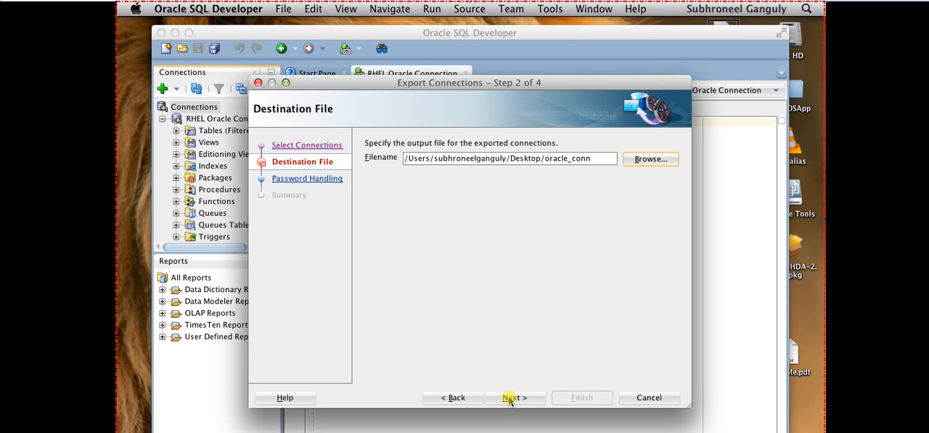
Dismiss the Invalid File warning and add the .xml extension to the filename
click(515, 397)
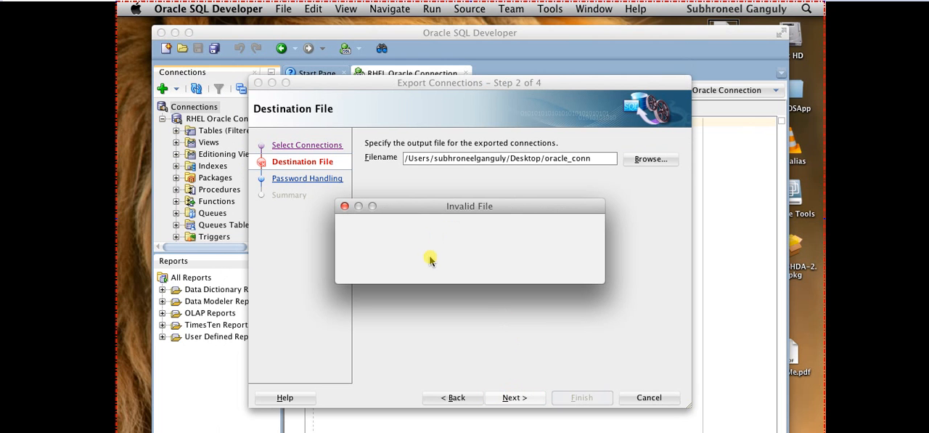
mouse_move(485, 260)
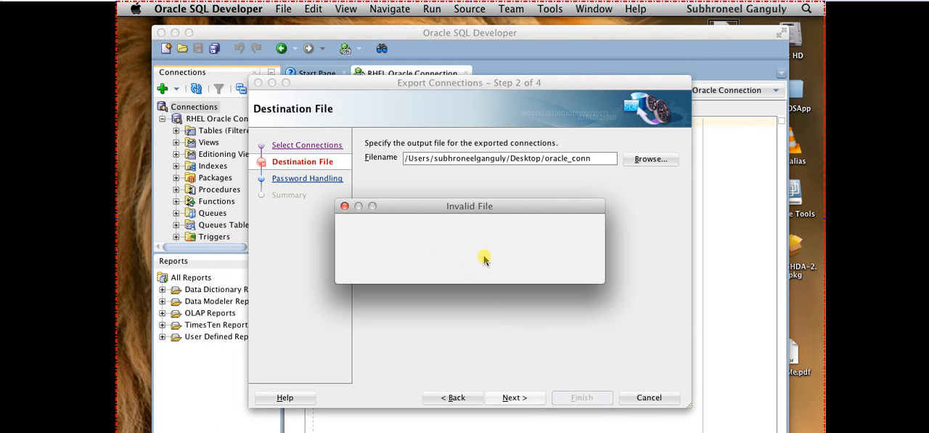
mouse_move(453, 205)
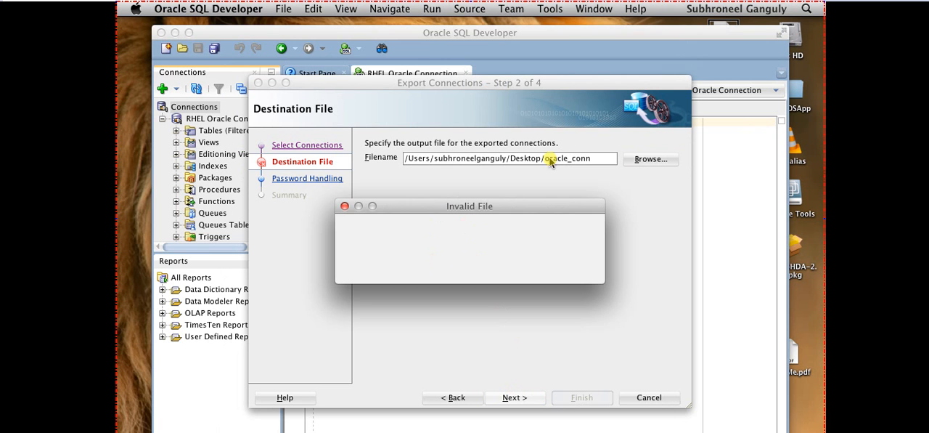
click(515, 397)
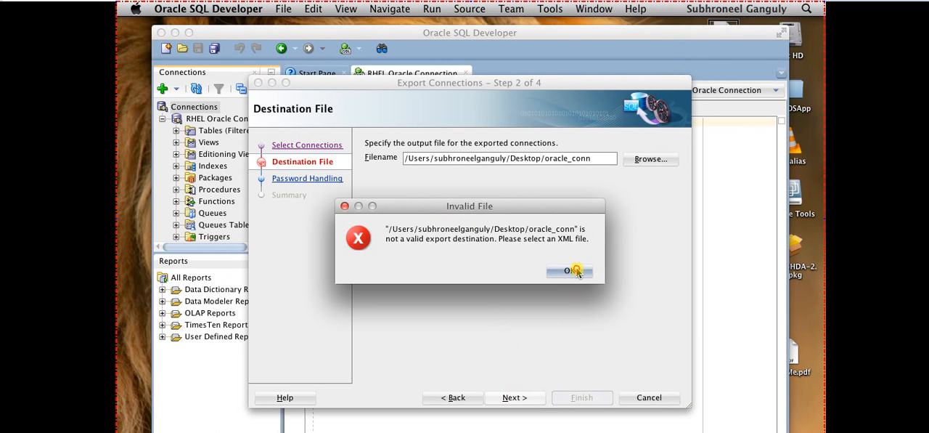
click(571, 271)
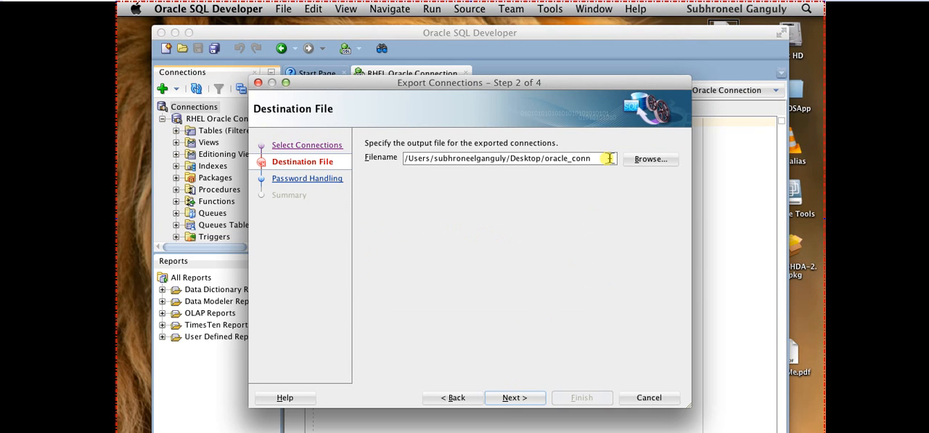
text(ml.)
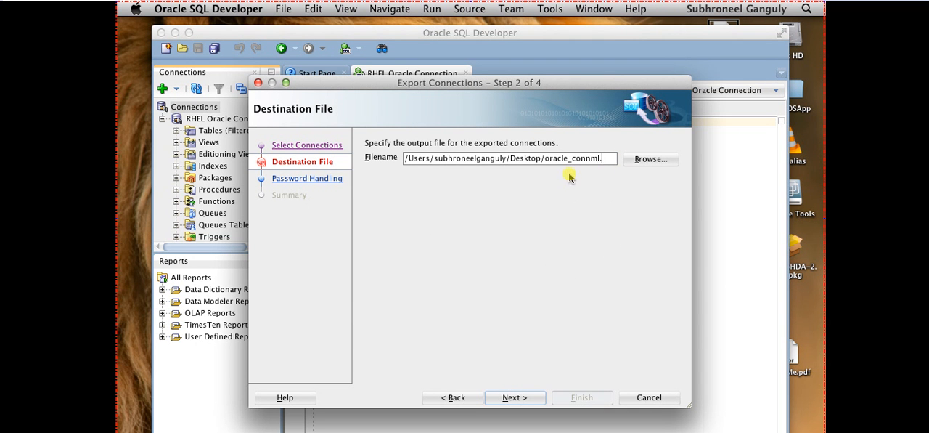
mouse_move(539, 145)
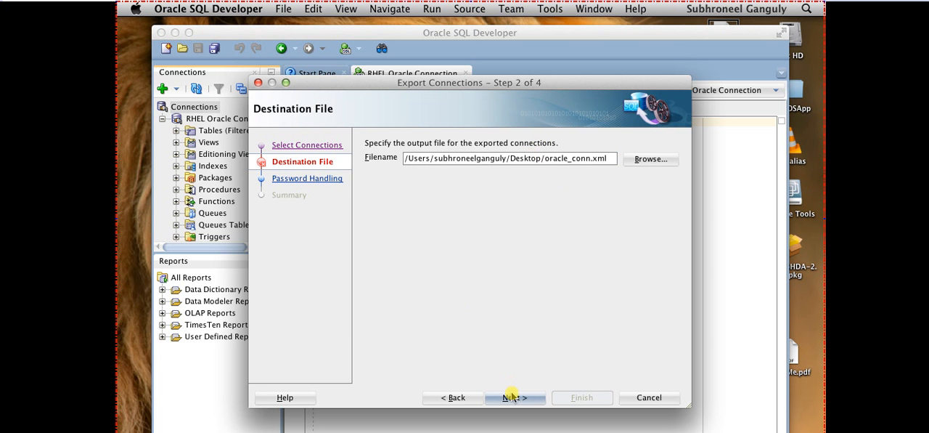
Keep 'Remove all passwords' selected and finish writing oracle_conn.xml
click(514, 397)
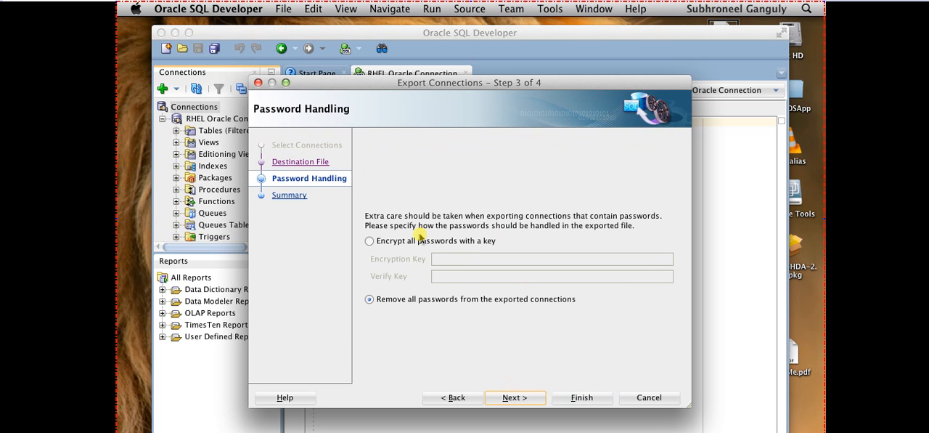
mouse_move(394, 370)
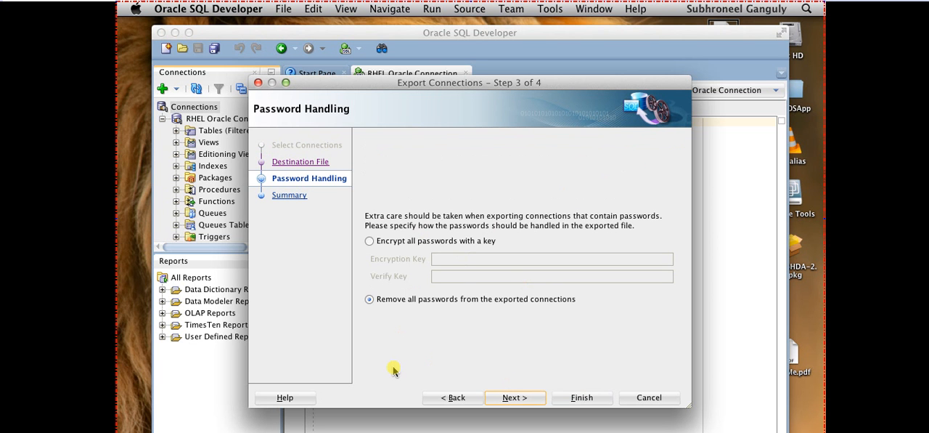
mouse_move(394, 283)
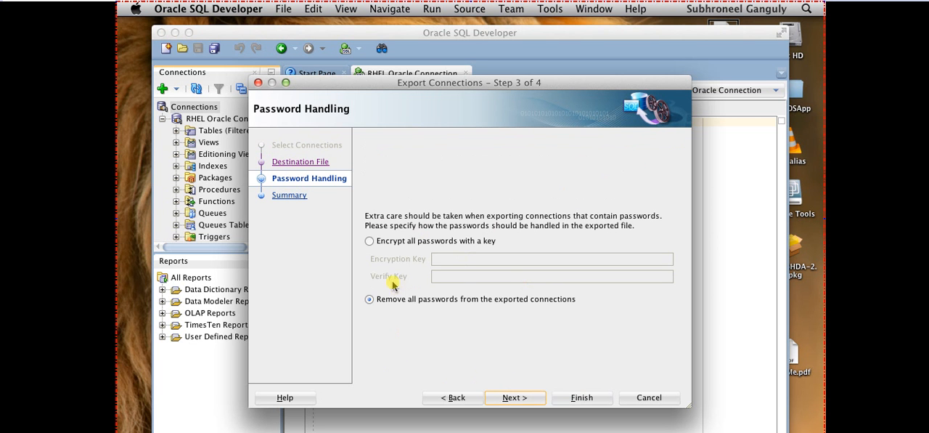
mouse_move(417, 328)
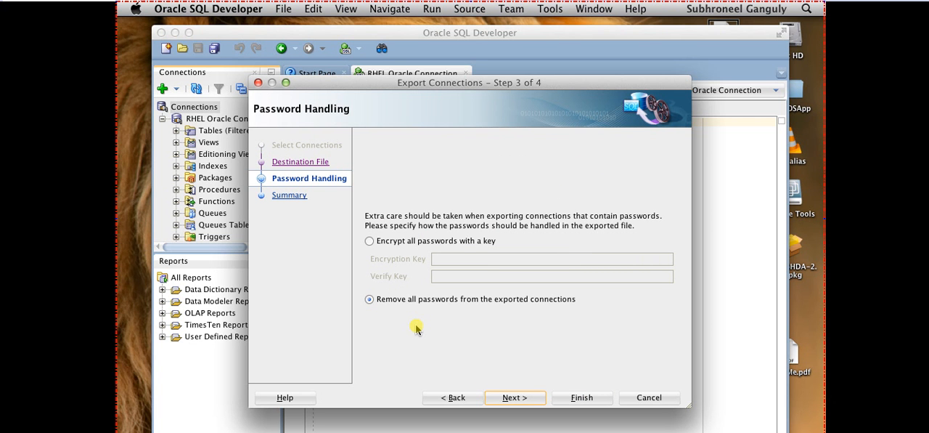
mouse_move(428, 336)
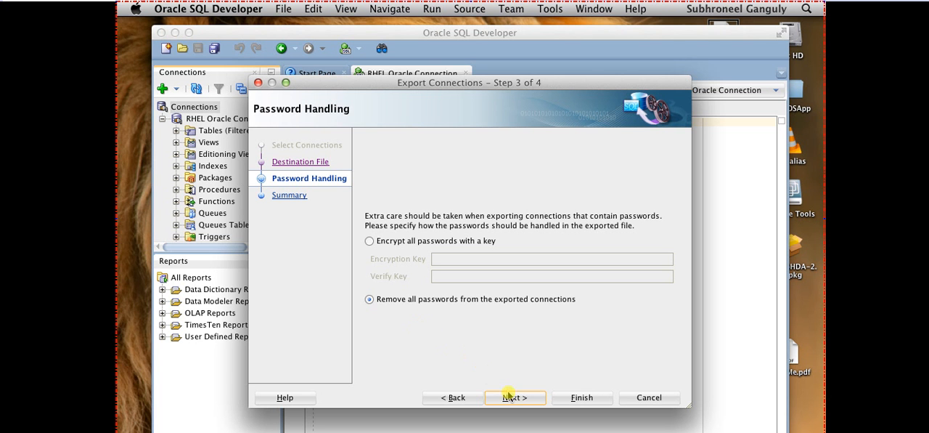
mouse_move(506, 379)
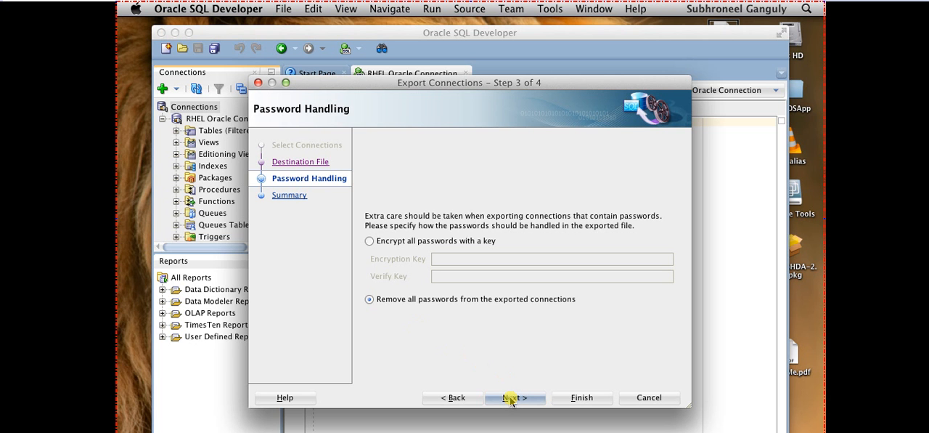
click(515, 397)
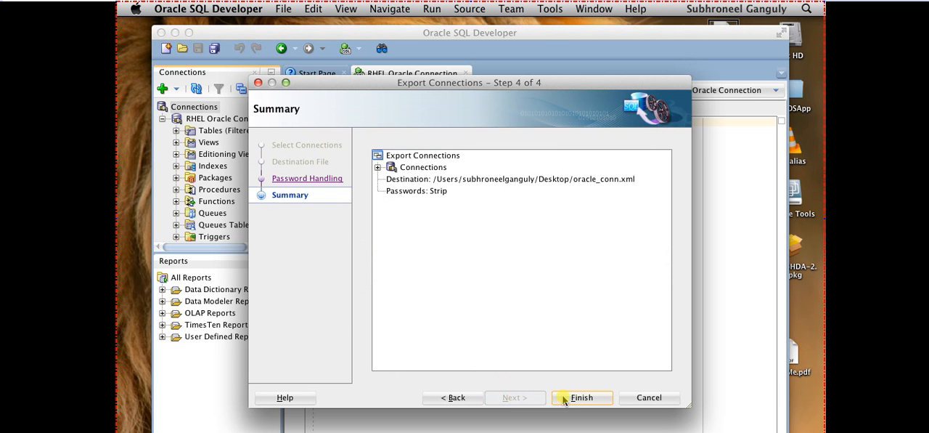
click(581, 397)
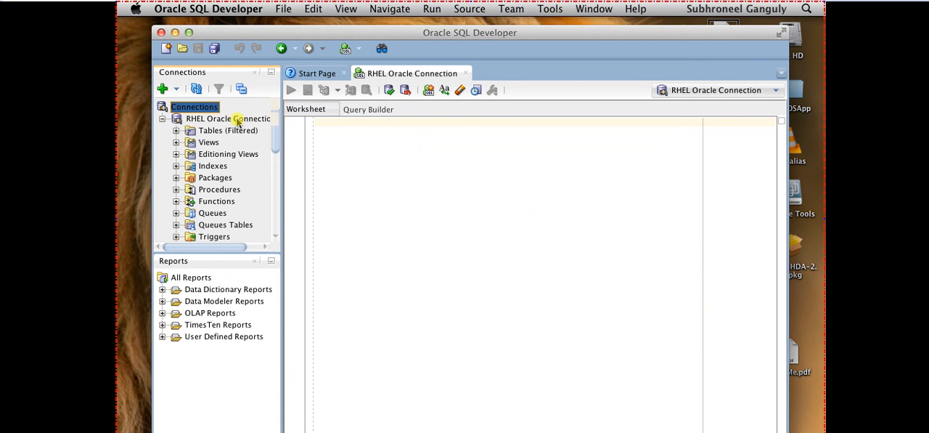
Delete RHEL Oracle Connection from the Connections panel, confirming with Yes
click(227, 119)
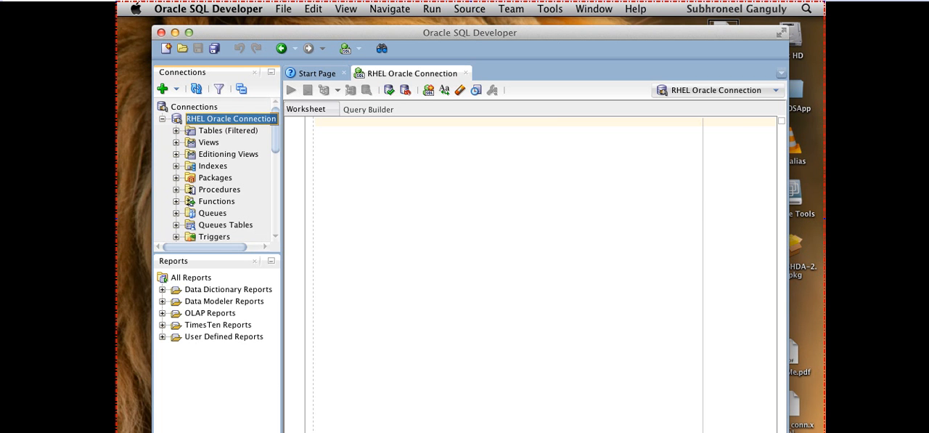
right_click(231, 118)
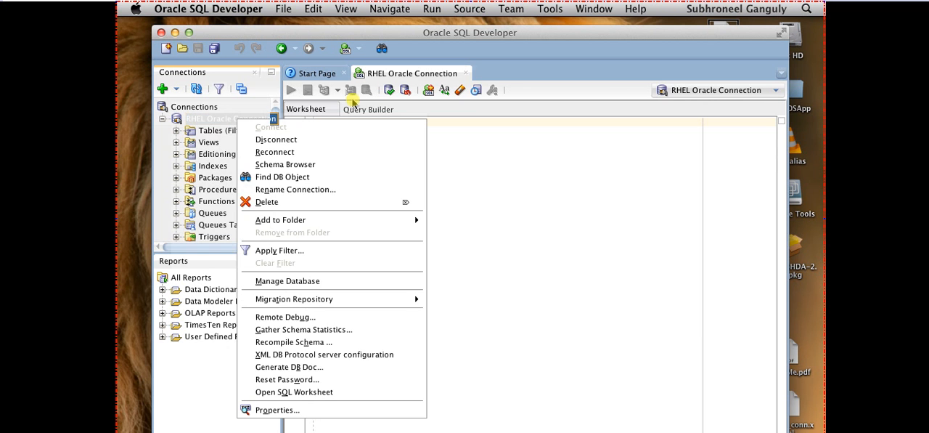
click(267, 201)
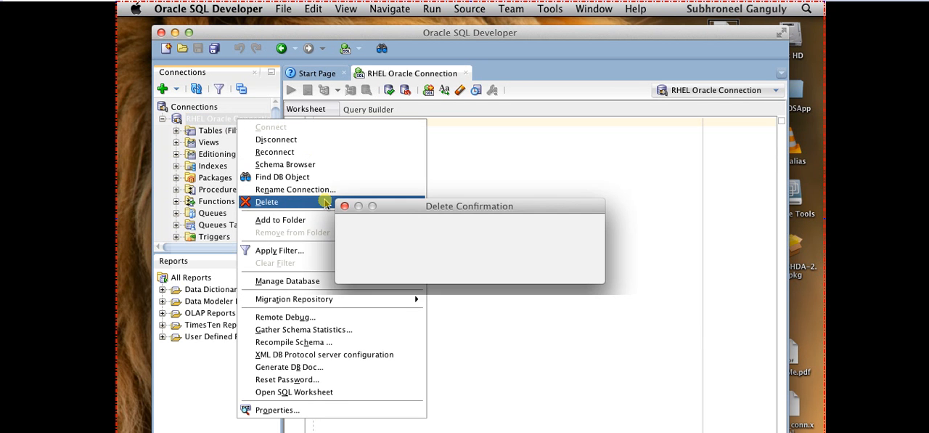
click(267, 201)
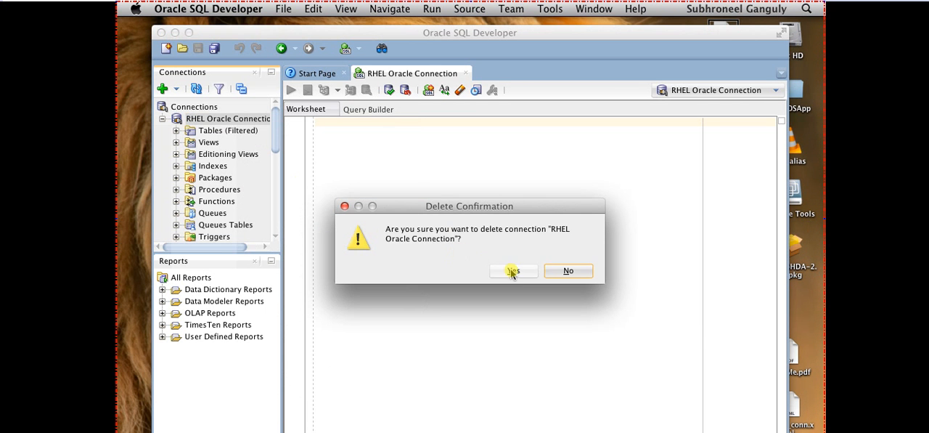
click(512, 270)
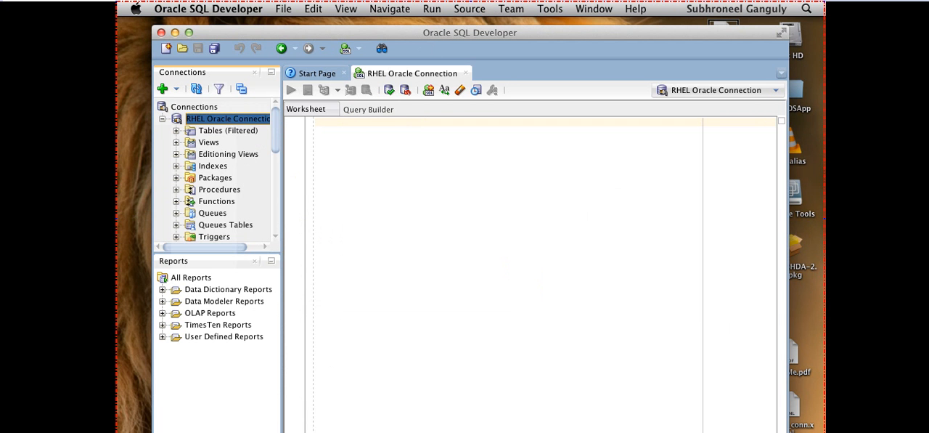
click(163, 119)
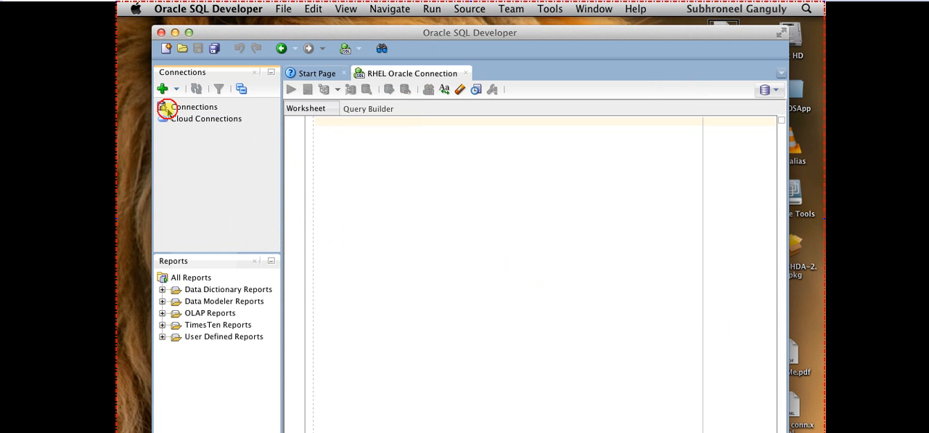
Import oracle_conn.xml and open worksheet RHEL Oracle Connection~1 on the connection
click(194, 107)
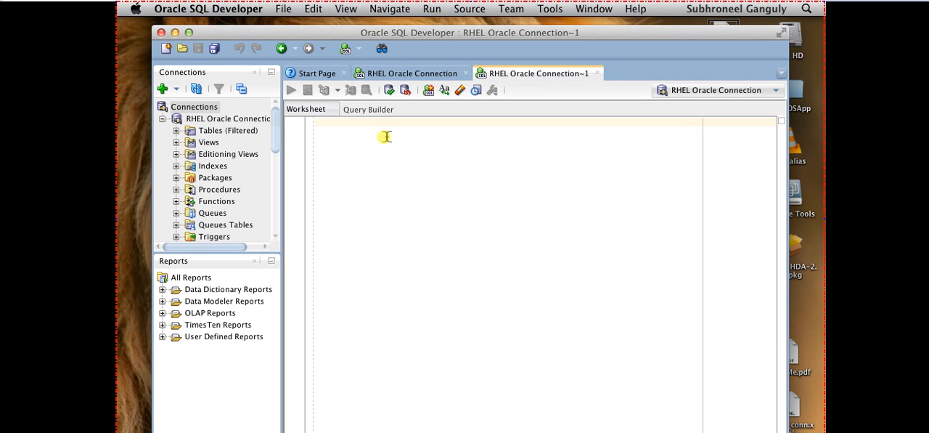
click(315, 121)
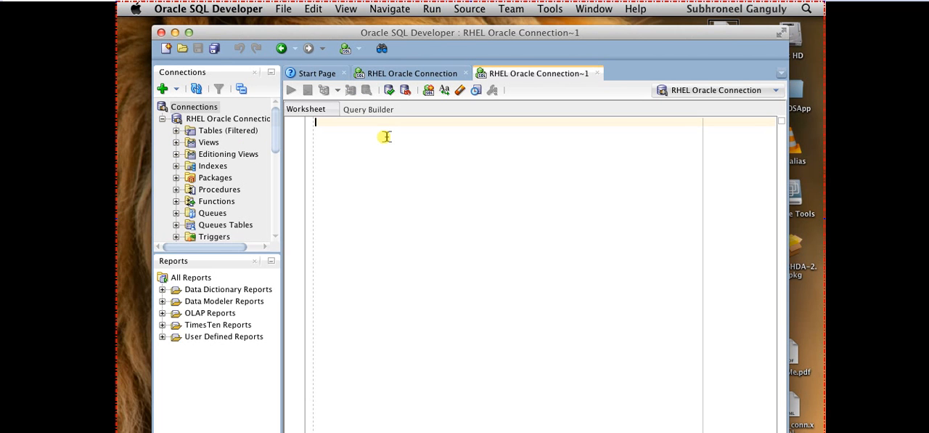
Run 'select * from cat;' in the worksheet, returning 50 rows of table names and types
text(se)
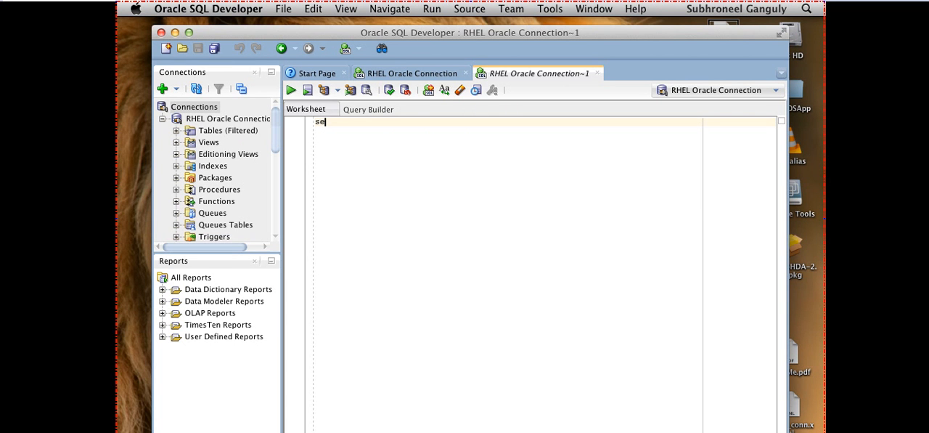
text(lect)
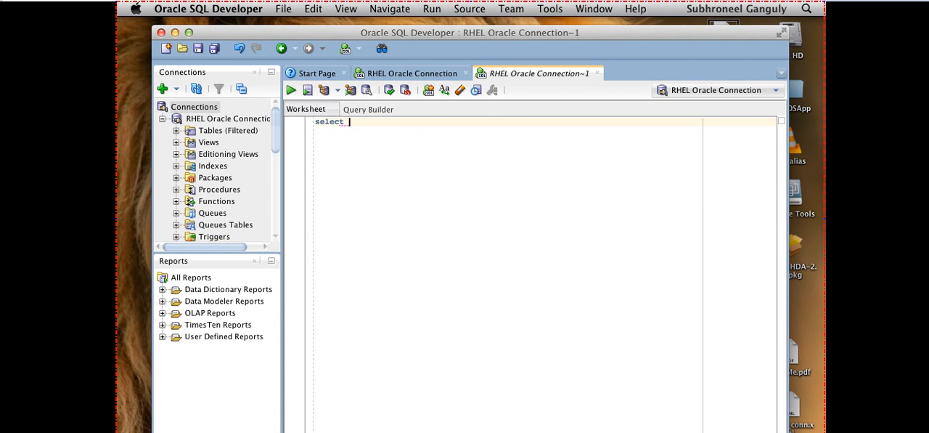
text(* from cat;)
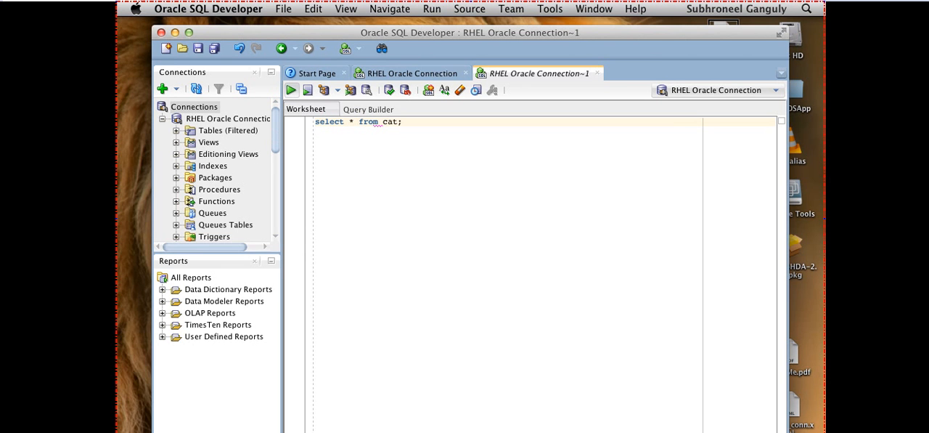
click(291, 89)
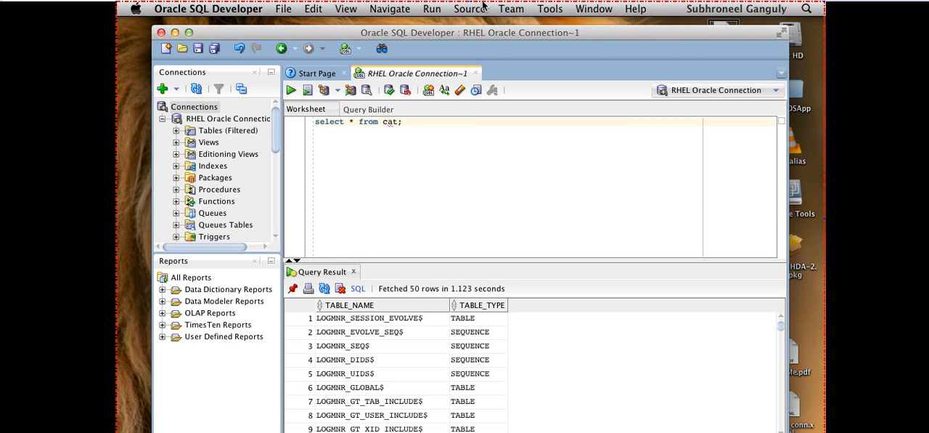
click(402, 122)
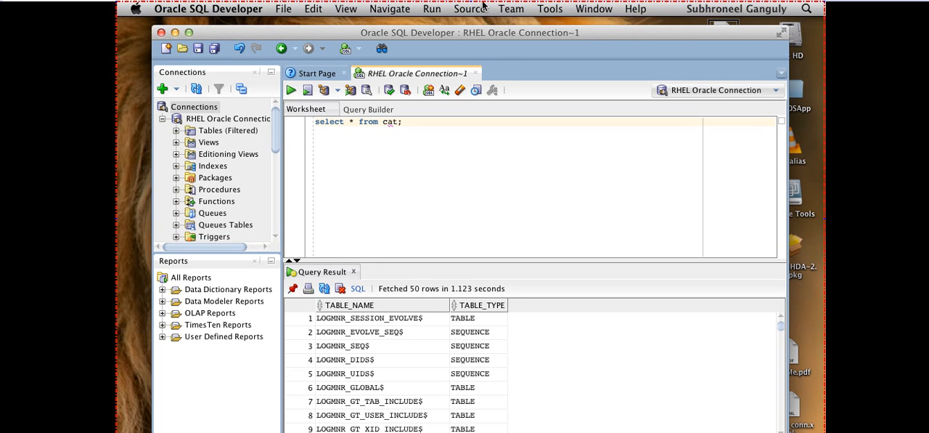
click(401, 122)
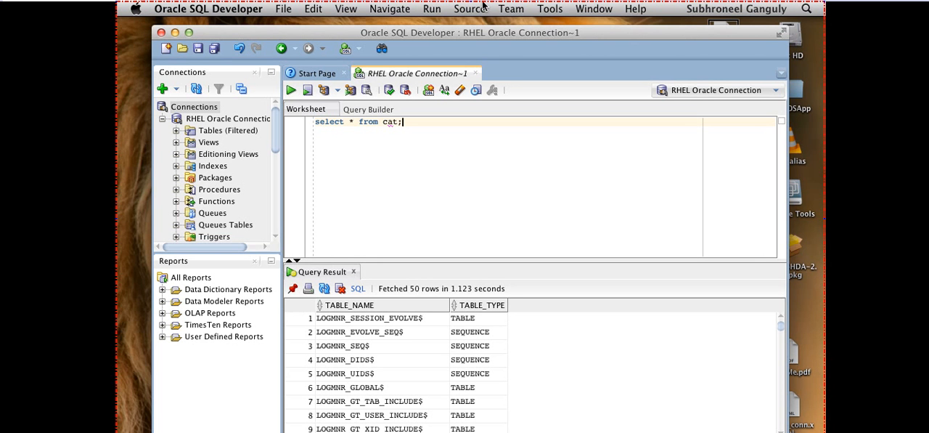